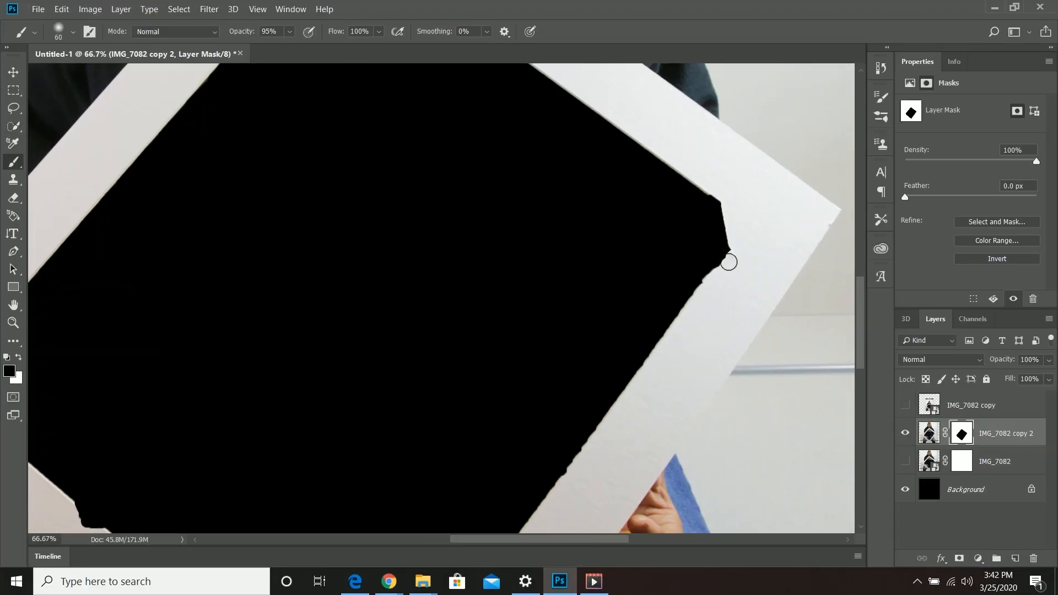
# Paint the IMG_7082 copy 2 mask black along the frame's inner edge.
pyautogui.moveTo(728, 262); pyautogui.dragTo(545, 476)
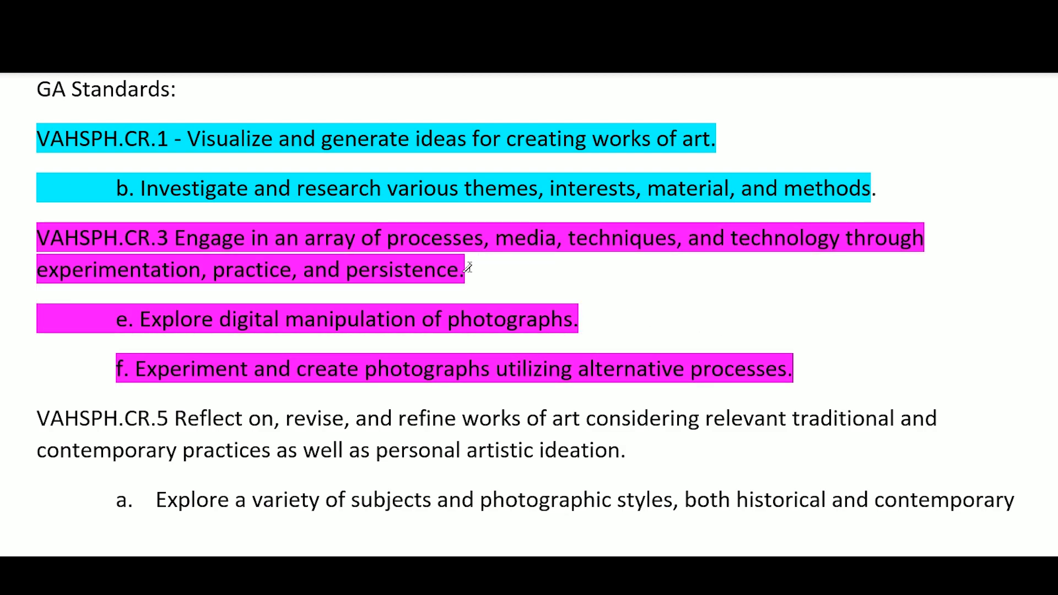
pyautogui.moveTo(620, 281)
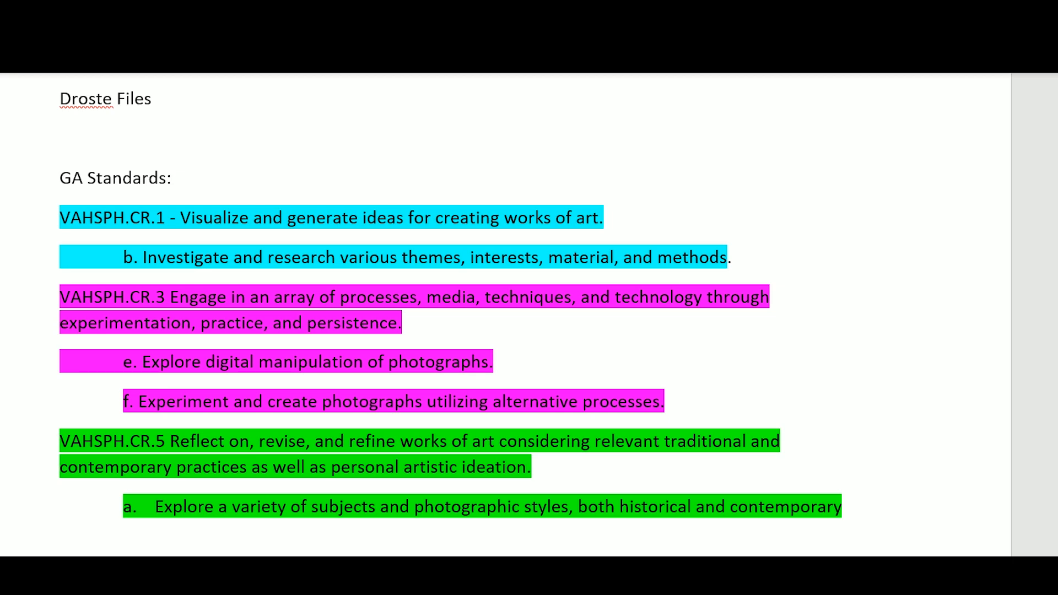
# Highlight the first NSW standard paragraph and its M5 item in yellow.
pyautogui.scroll(-3)
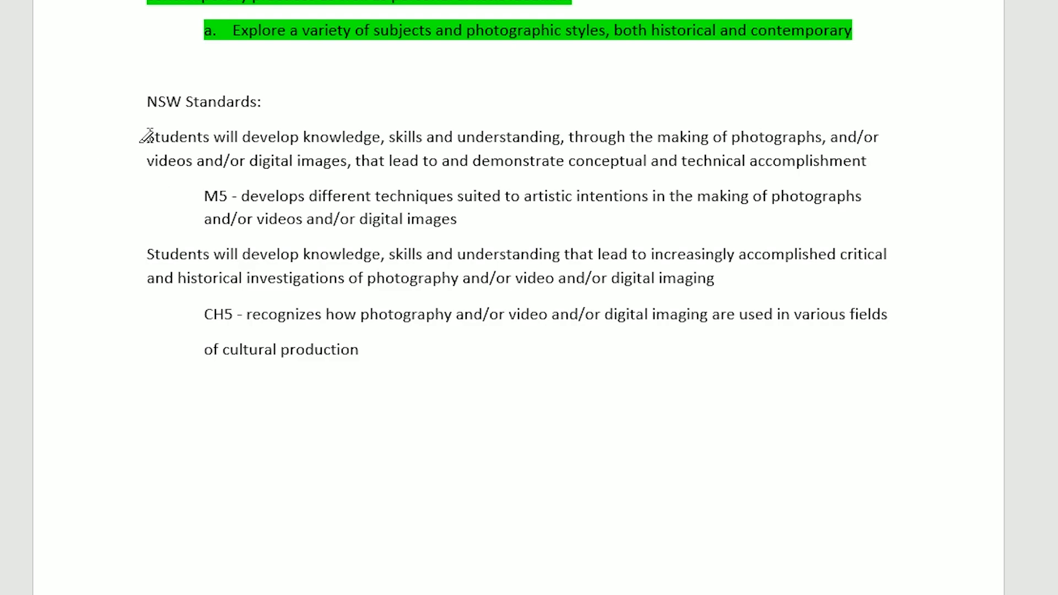
pyautogui.click(147, 66)
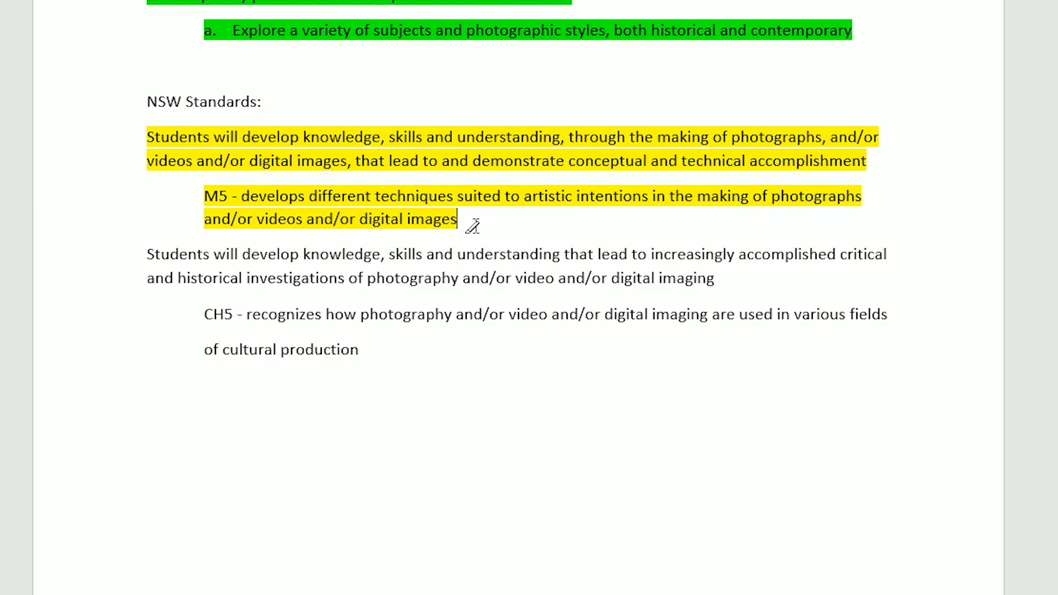
pyautogui.moveTo(490, 233)
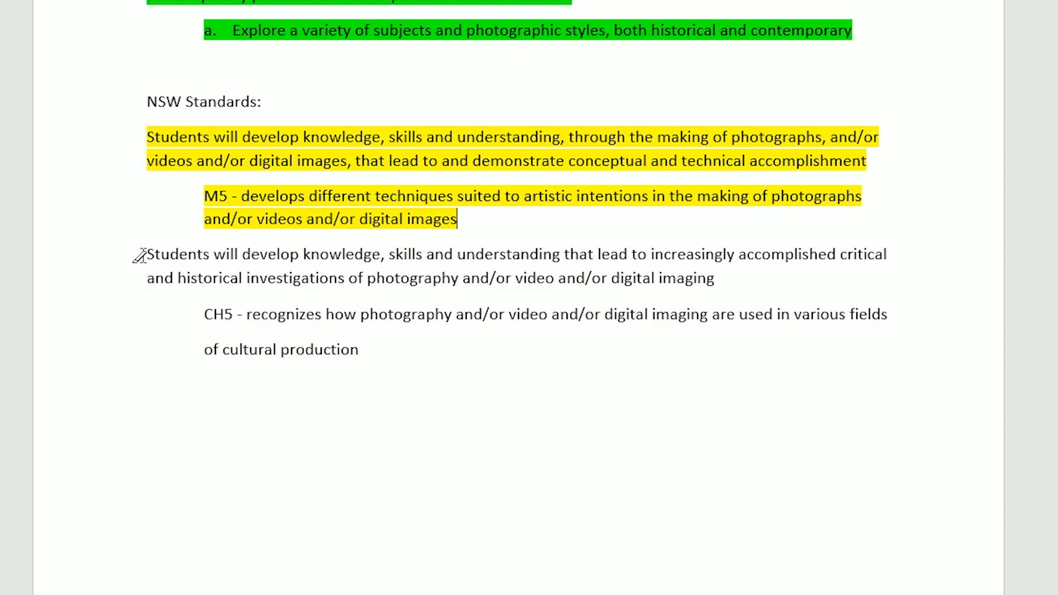
# Select the second NSW standard paragraph through its CH5 outcome for highlighting.
pyautogui.moveTo(146, 254); pyautogui.dragTo(229, 278)
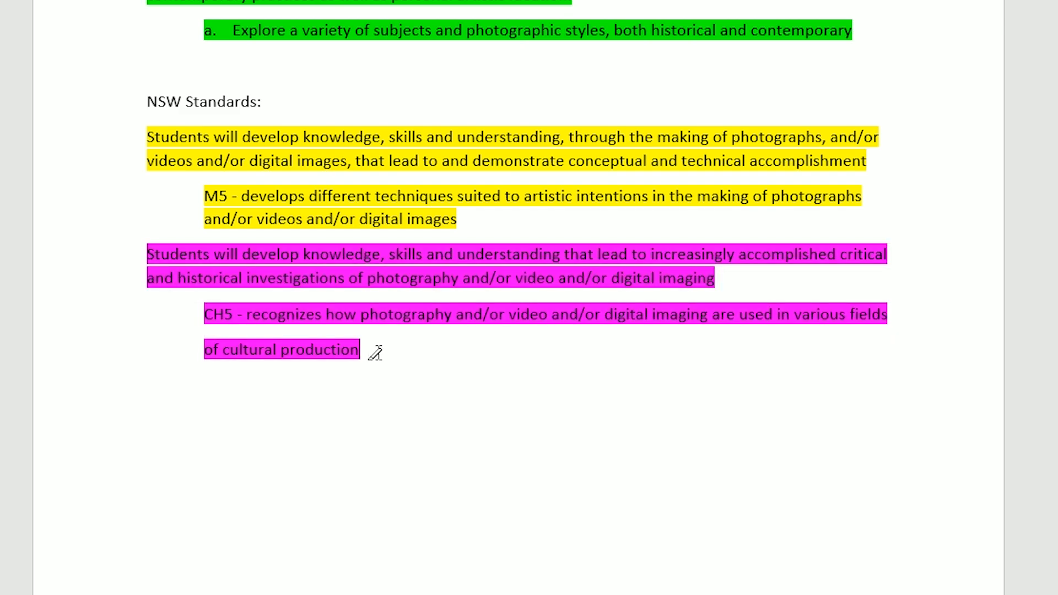
pyautogui.moveTo(392, 375)
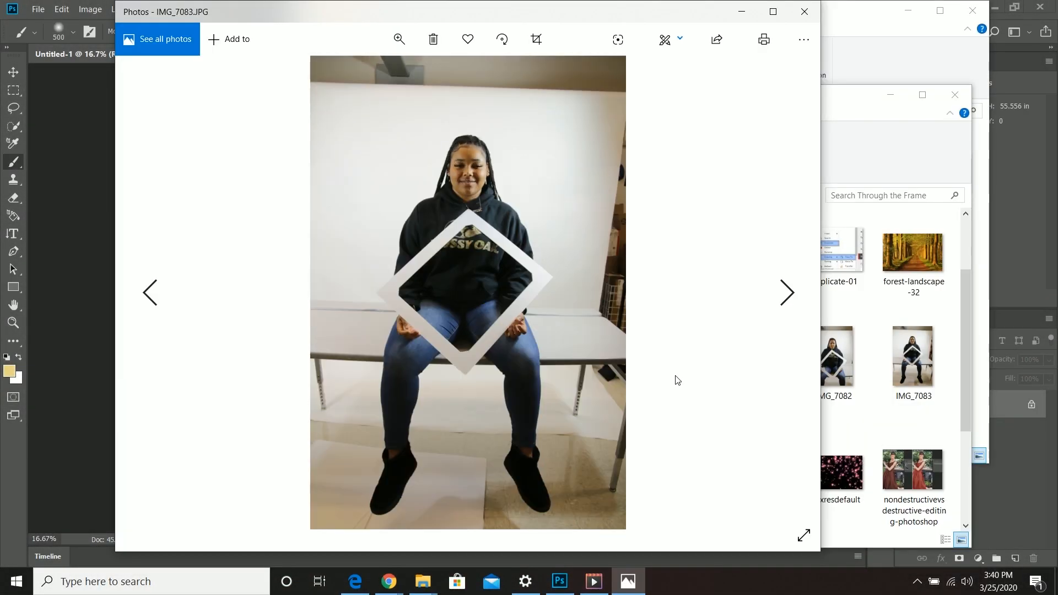
# Return to Photoshop and enlarge the placed IMG_7082 photo to fill the canvas.
pyautogui.click(787, 293)
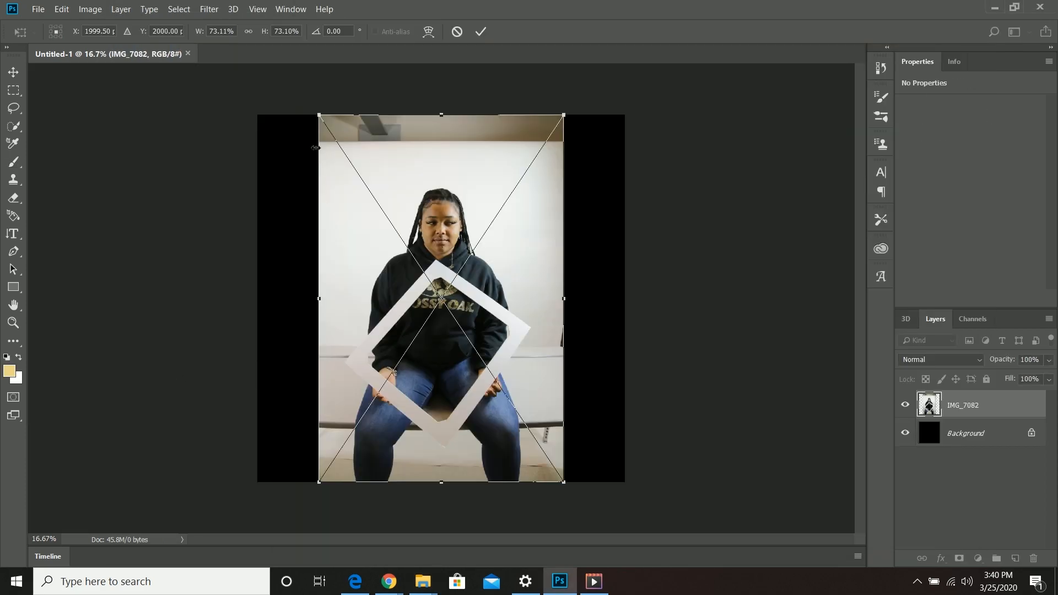
pyautogui.moveTo(563, 477); pyautogui.dragTo(590, 521)
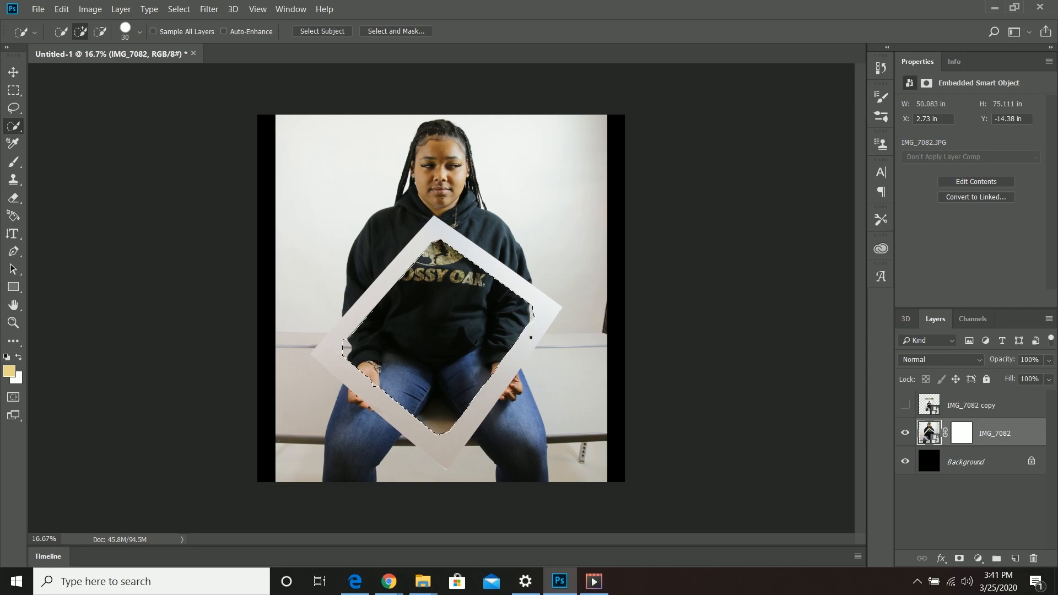
# Refine the frame-opening selection with Select and Mask and confirm it.
pyautogui.click(395, 30)
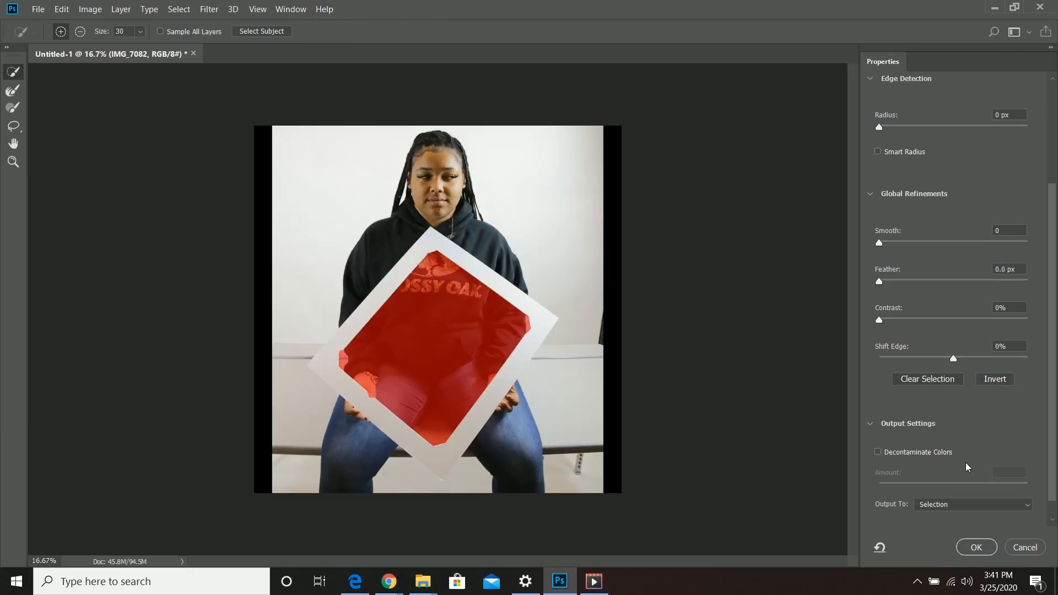
pyautogui.click(975, 548)
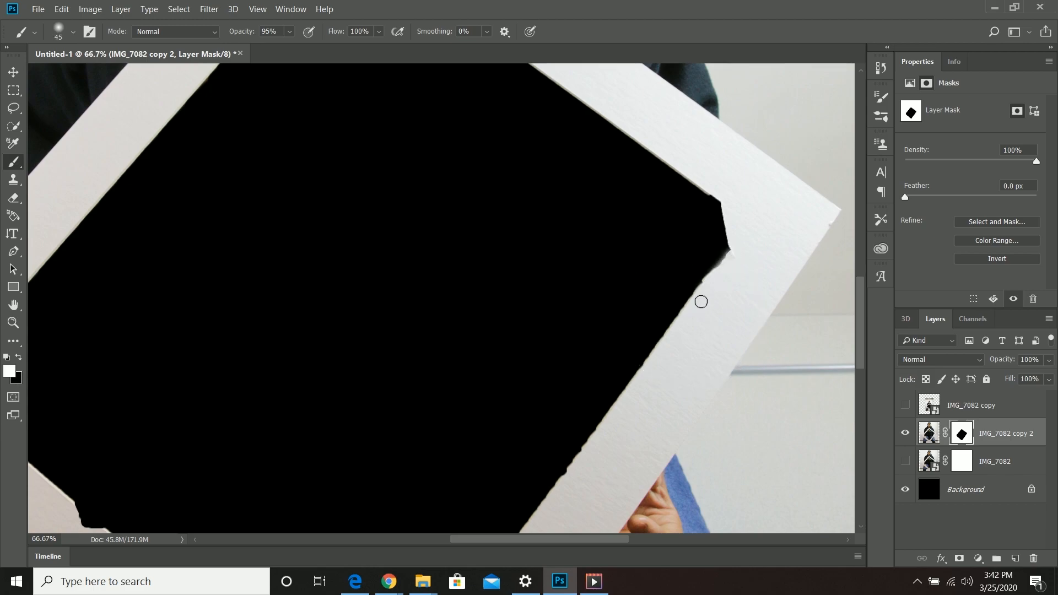
# Brush the layer mask clean along the frame's inner right edge.
pyautogui.moveTo(701, 302); pyautogui.dragTo(671, 335)
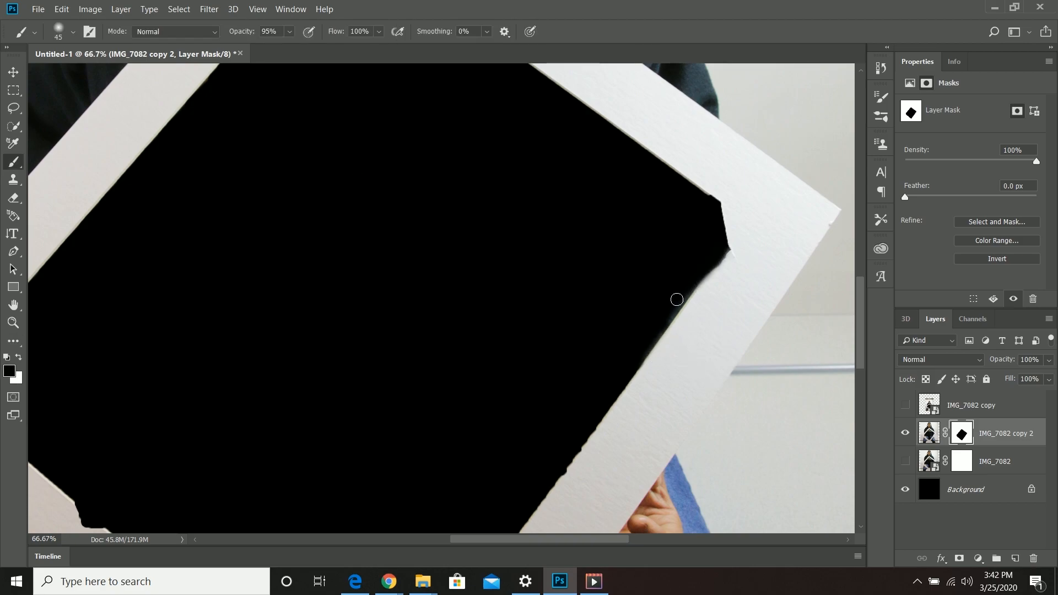
pyautogui.moveTo(676, 299); pyautogui.dragTo(625, 397)
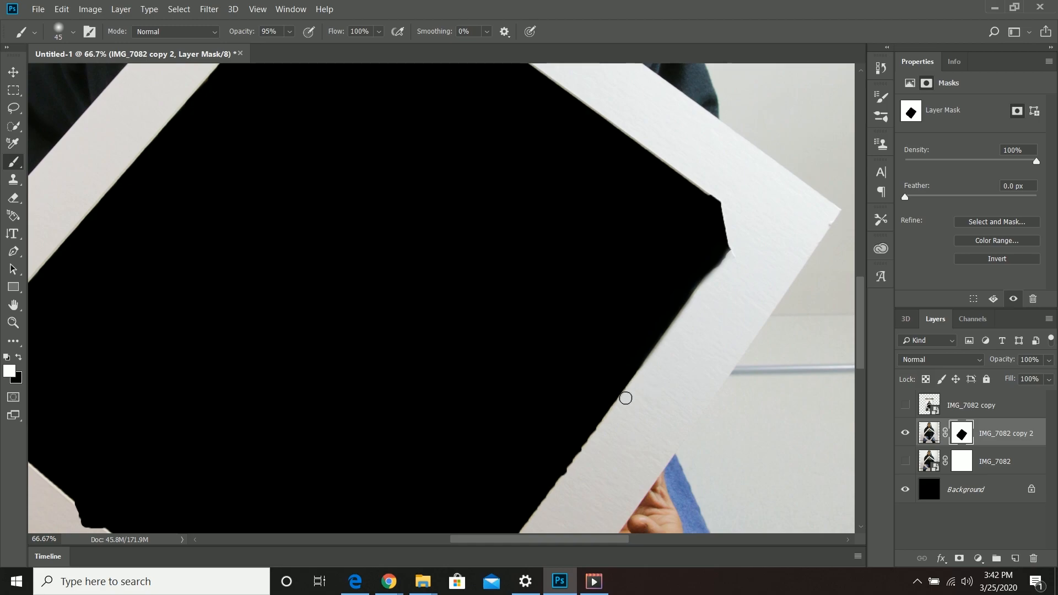
pyautogui.moveTo(626, 398); pyautogui.dragTo(591, 445)
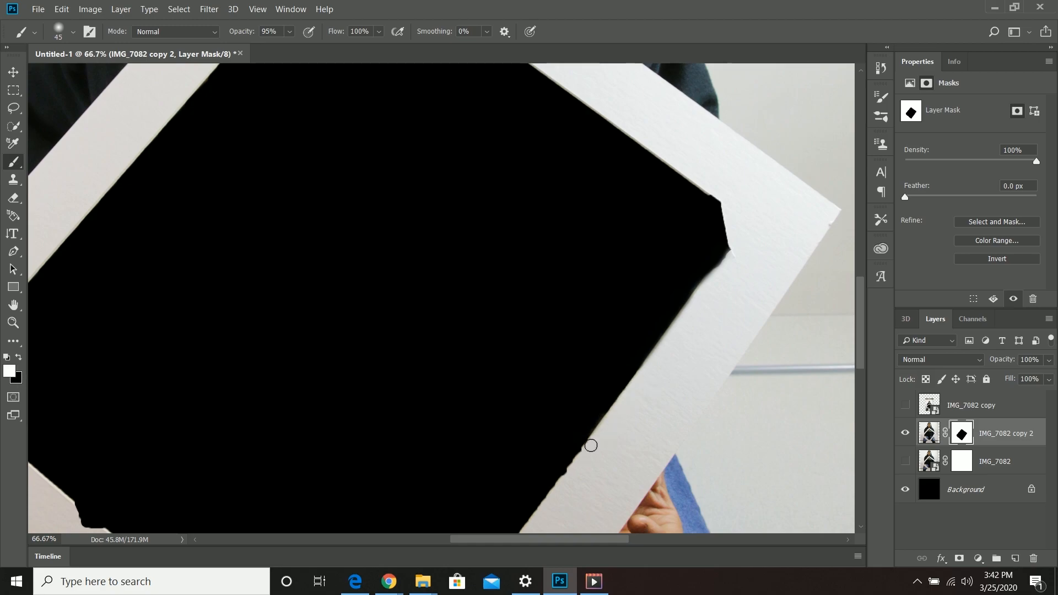
pyautogui.moveTo(591, 445); pyautogui.dragTo(549, 483)
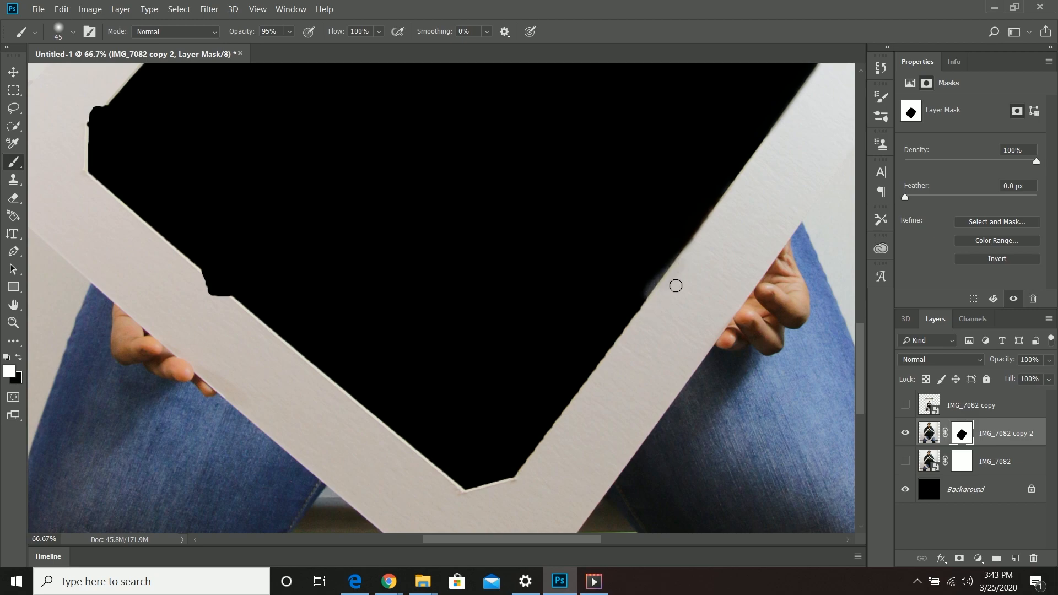
# Smooth the mask along the lower and left frame sides and touch up the corner.
pyautogui.moveTo(676, 286); pyautogui.dragTo(601, 371)
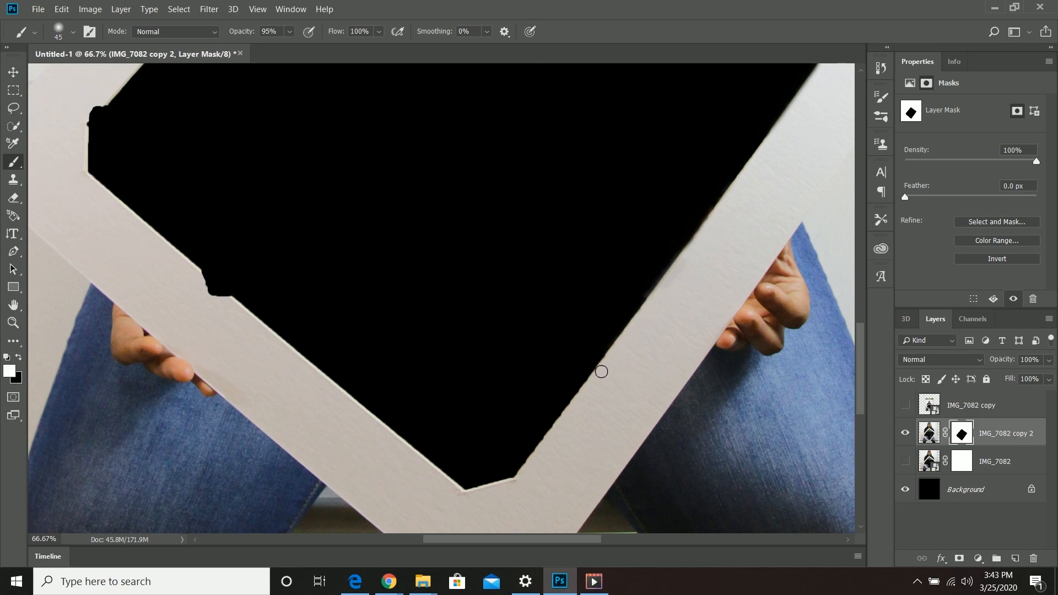
pyautogui.moveTo(602, 372); pyautogui.dragTo(487, 488)
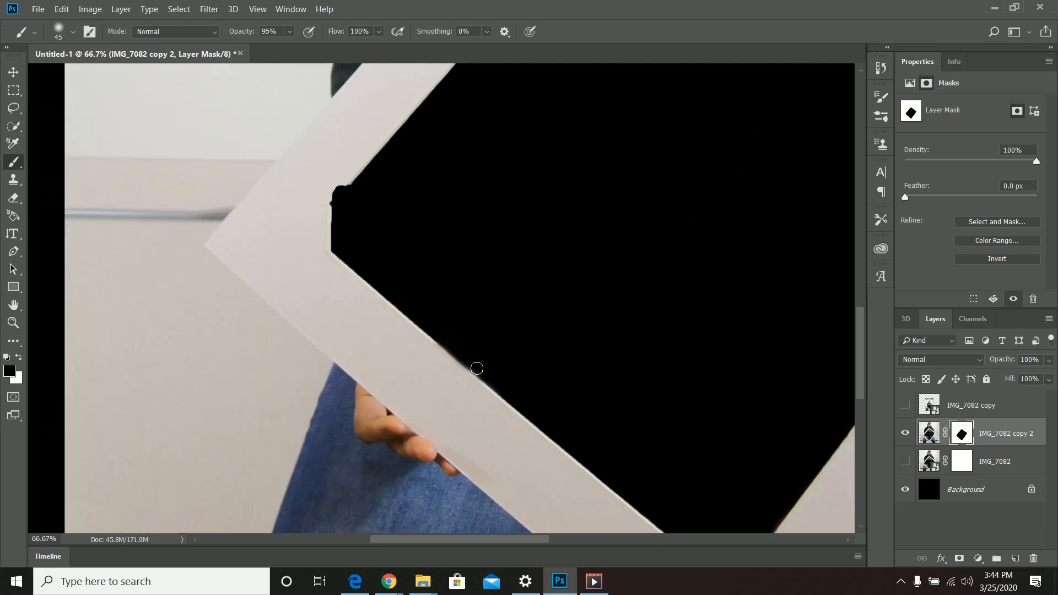
pyautogui.moveTo(476, 368); pyautogui.dragTo(335, 192)
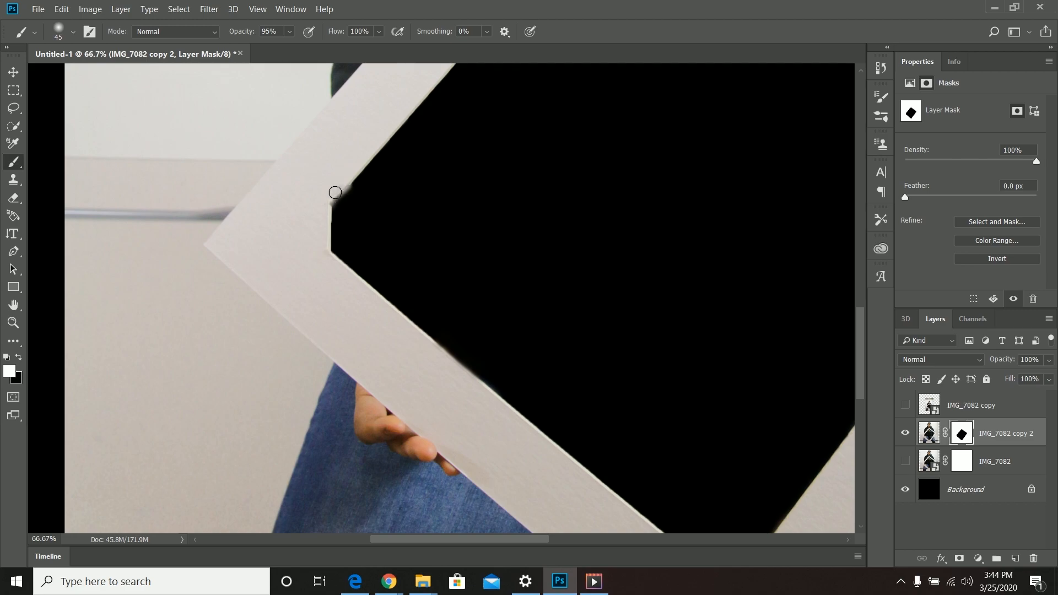
pyautogui.click(288, 31)
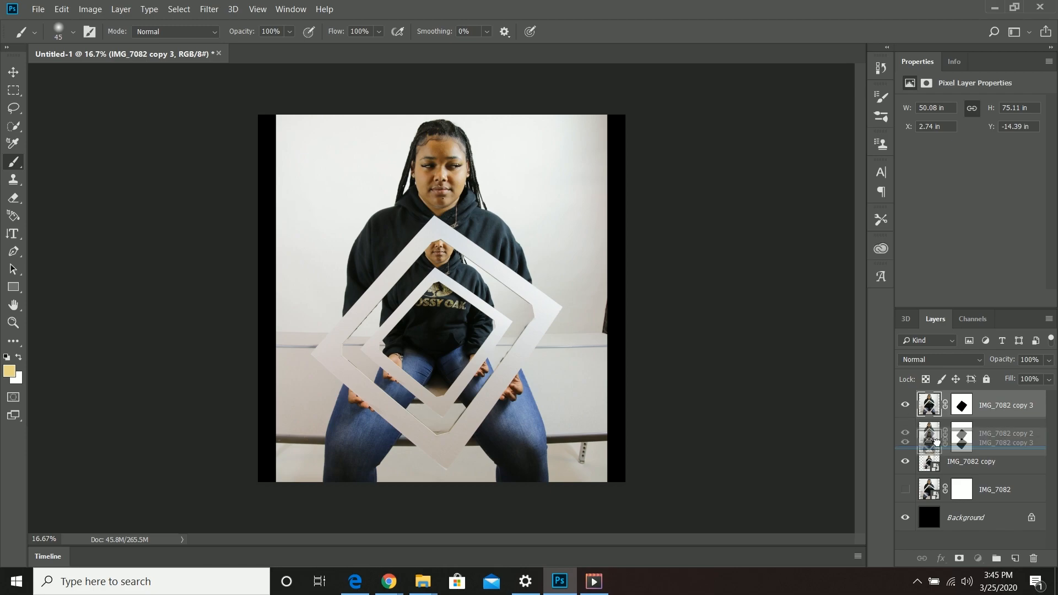
# Reorder the new shrunken duplicate within the Layers panel stack.
pyautogui.moveTo(999, 435); pyautogui.dragTo(999, 405)
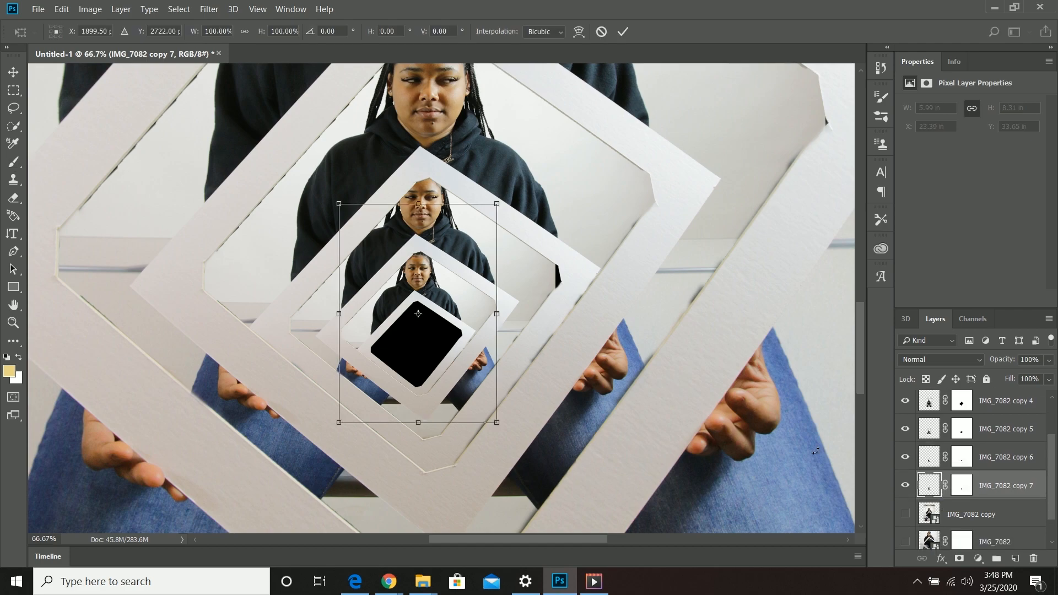
# Scale IMG_7082 copies 8 and 9 down to fit inside the innermost frame opening.
pyautogui.moveTo(496, 422); pyautogui.dragTo(464, 408)
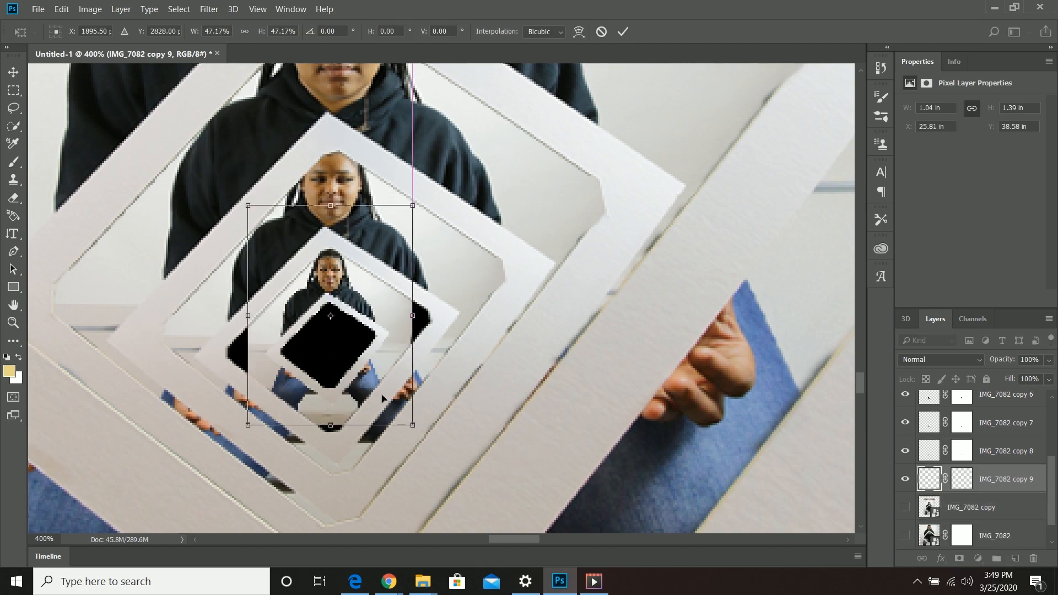
pyautogui.moveTo(411, 425); pyautogui.dragTo(419, 453)
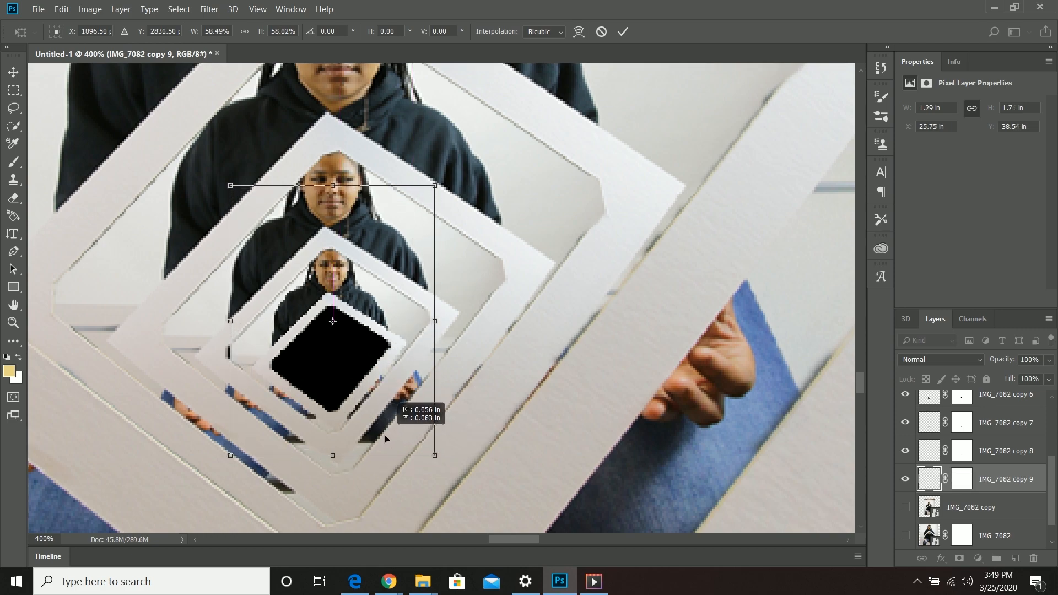
pyautogui.moveTo(330, 317); pyautogui.dragTo(327, 321)
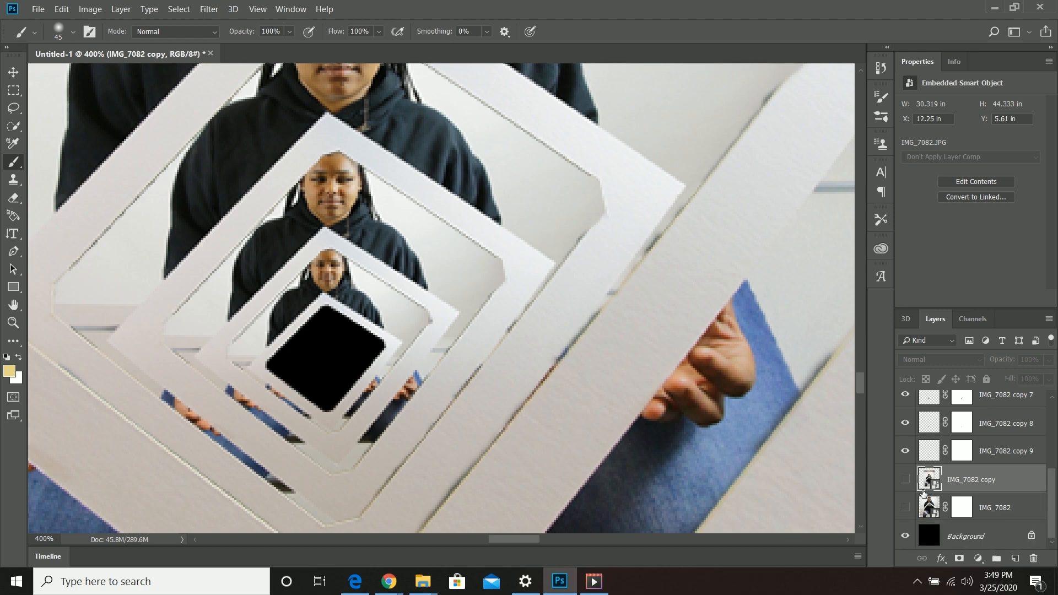
# Make the unframed IMG_7082 copy layer visible to fill the spiral's centre.
pyautogui.click(906, 479)
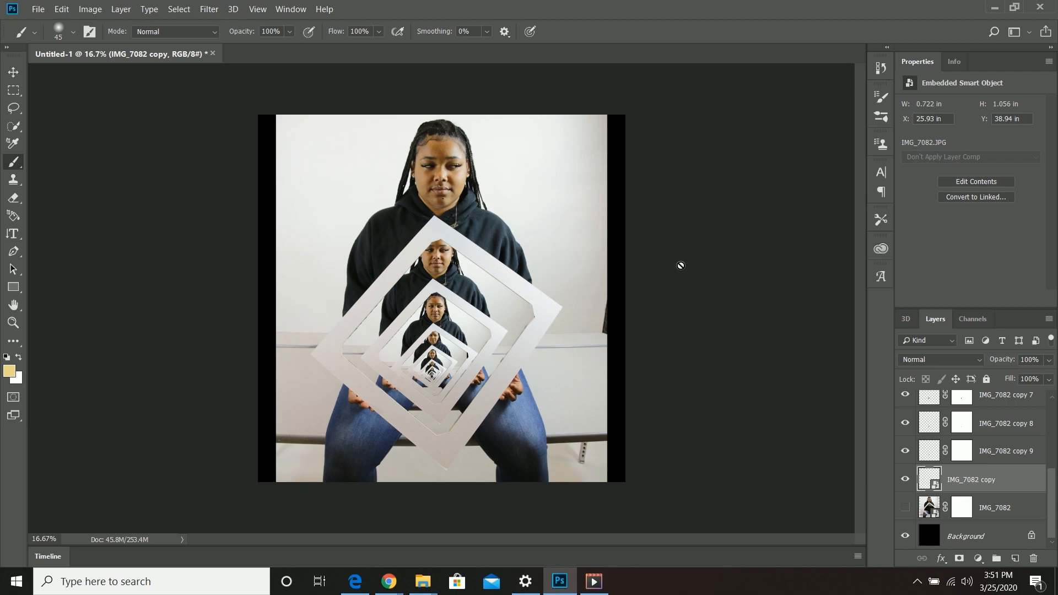
# Select the exposed head area in Select and Mask and output it as a masked layer.
pyautogui.click(357, 54)
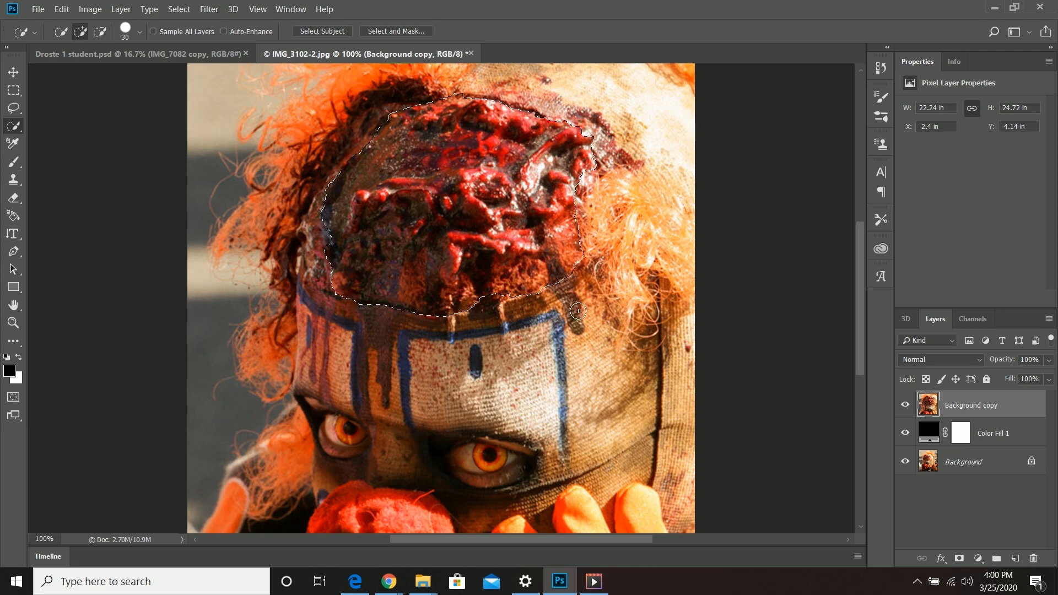
pyautogui.click(396, 31)
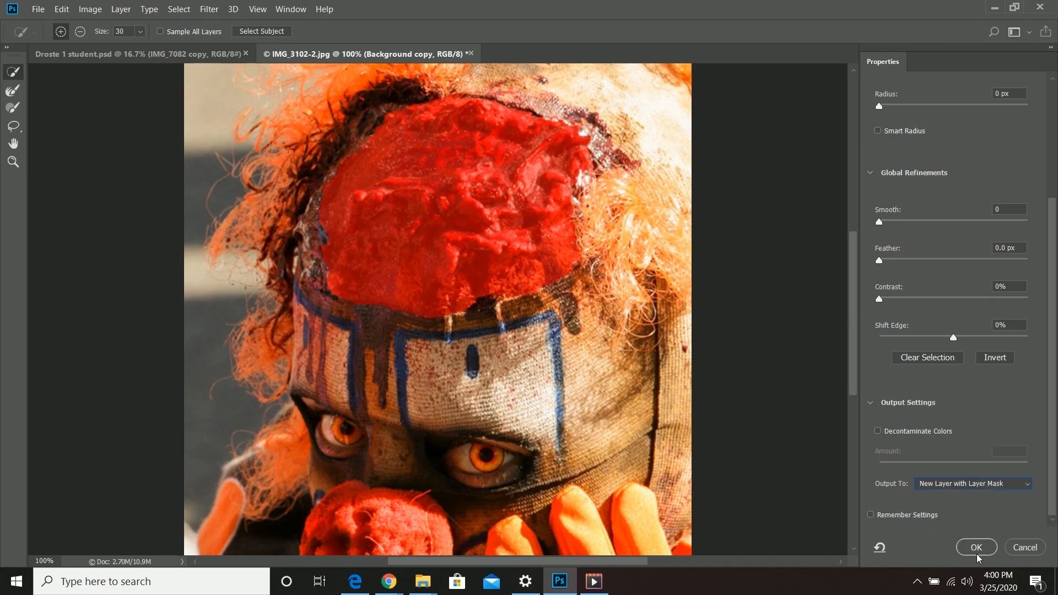
pyautogui.click(974, 548)
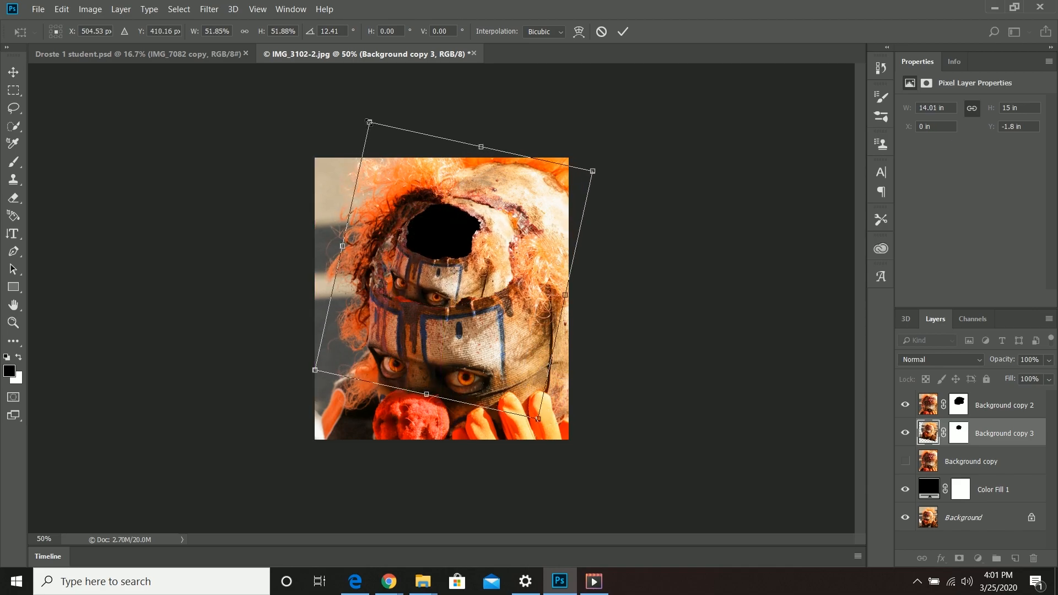
# Position the half-size face in the head and blend Background copy 2's mask around the hole.
pyautogui.moveTo(591, 171); pyautogui.dragTo(604, 154)
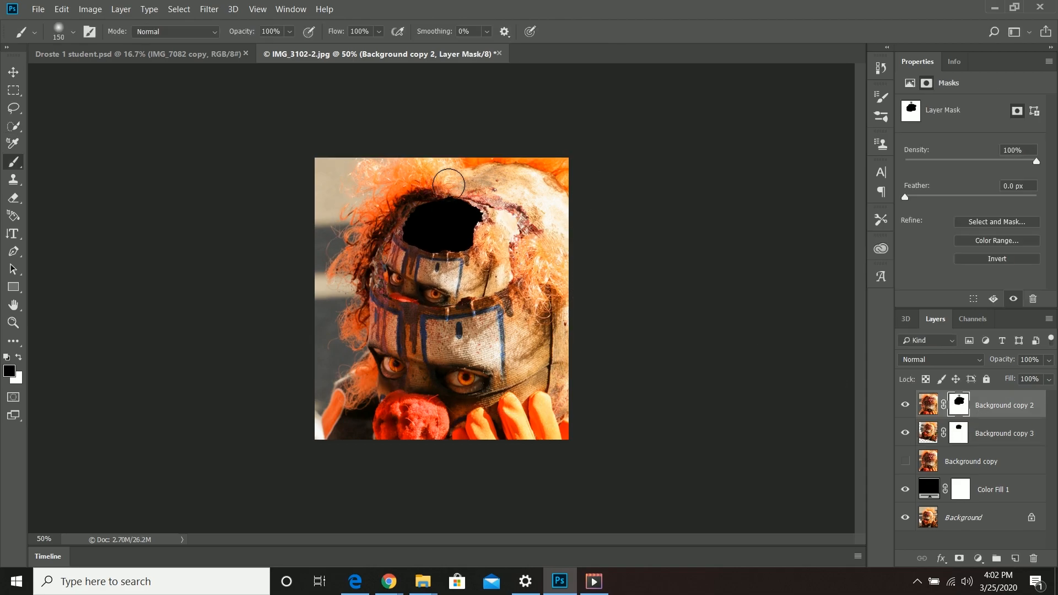
pyautogui.moveTo(447, 184); pyautogui.dragTo(506, 220)
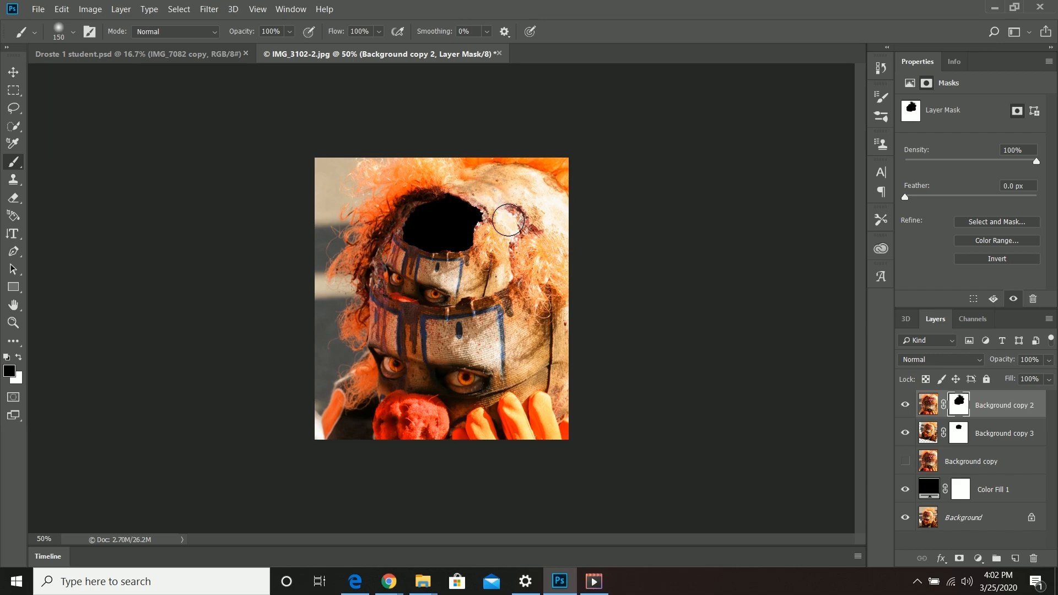
pyautogui.moveTo(505, 221); pyautogui.dragTo(540, 239)
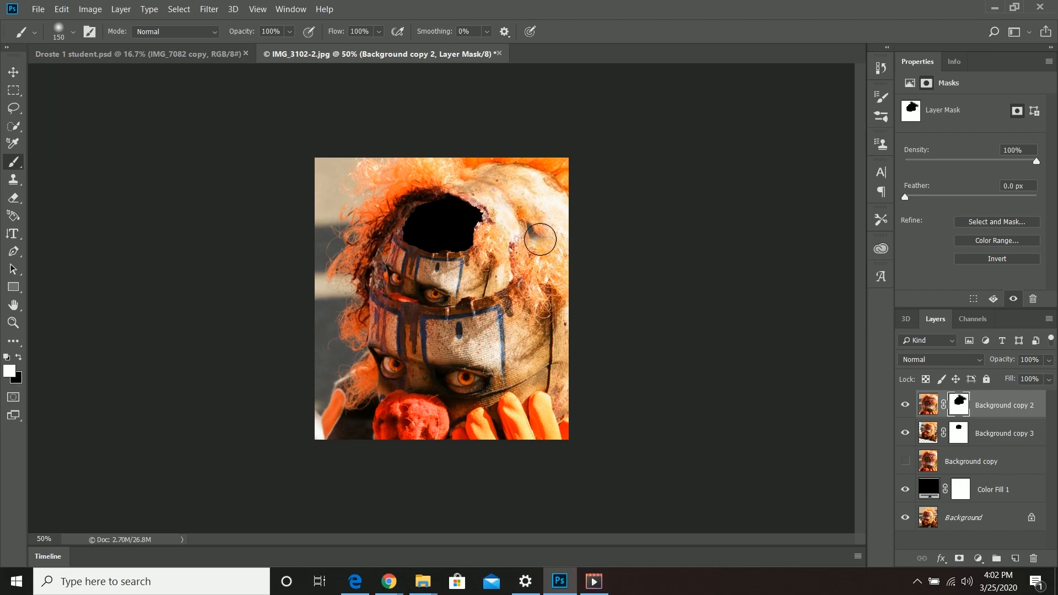
pyautogui.moveTo(541, 238); pyautogui.dragTo(486, 182)
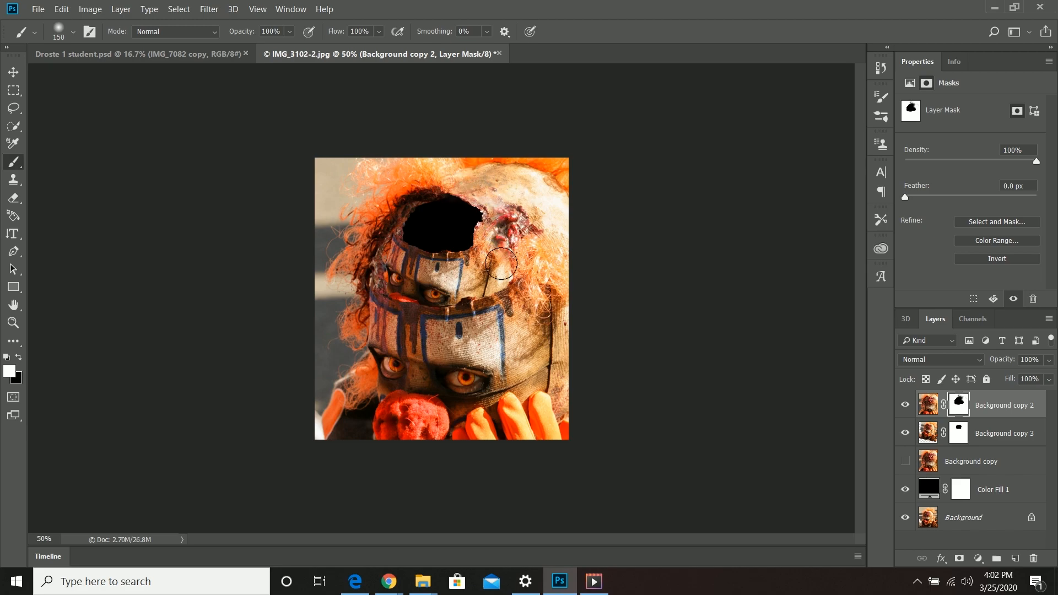
pyautogui.moveTo(499, 264); pyautogui.dragTo(493, 203)
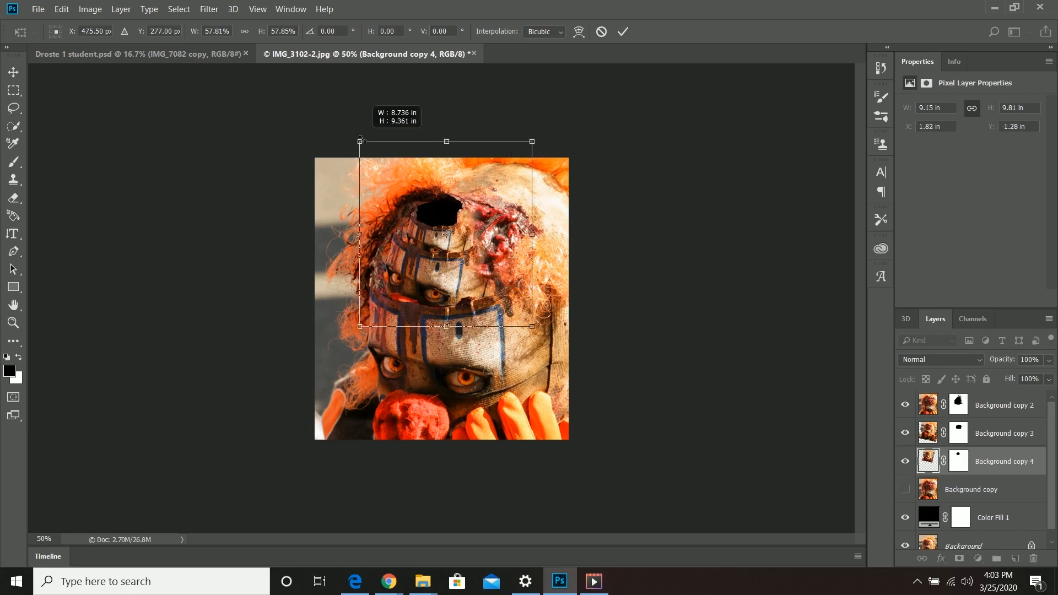
# Scale down, rotate and nest Background copies 4 to 6 inside the previous faces' holes.
pyautogui.moveTo(533, 141); pyautogui.dragTo(535, 151)
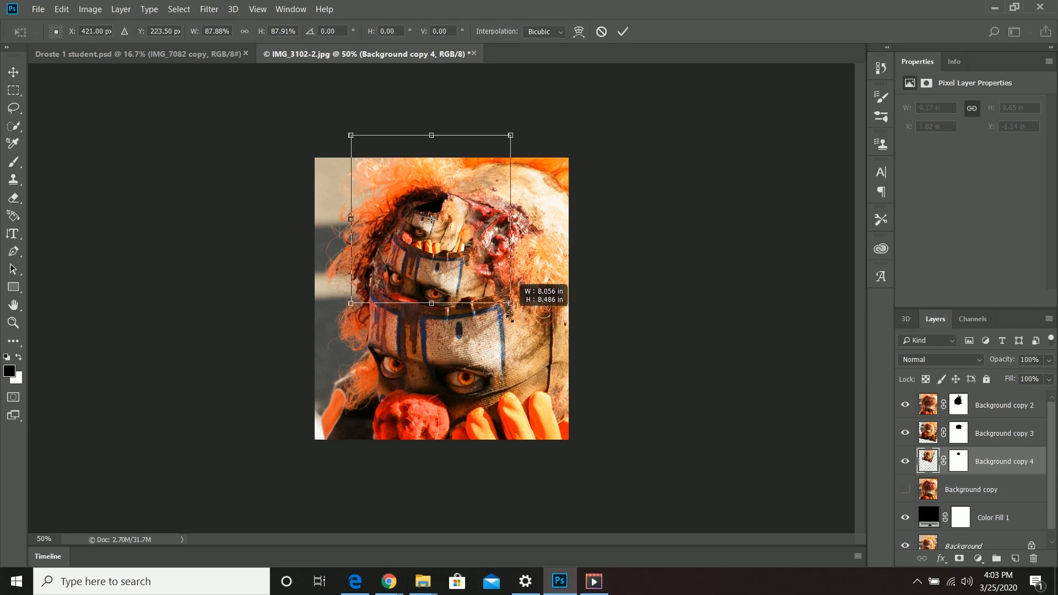
pyautogui.moveTo(511, 302); pyautogui.dragTo(544, 337)
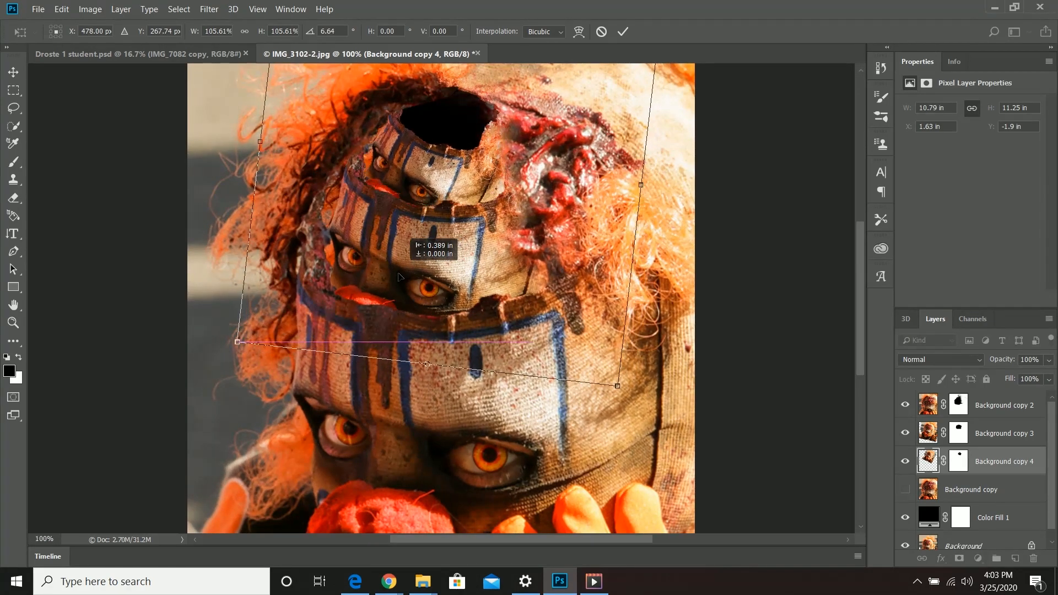
pyautogui.moveTo(616, 385); pyautogui.dragTo(597, 406)
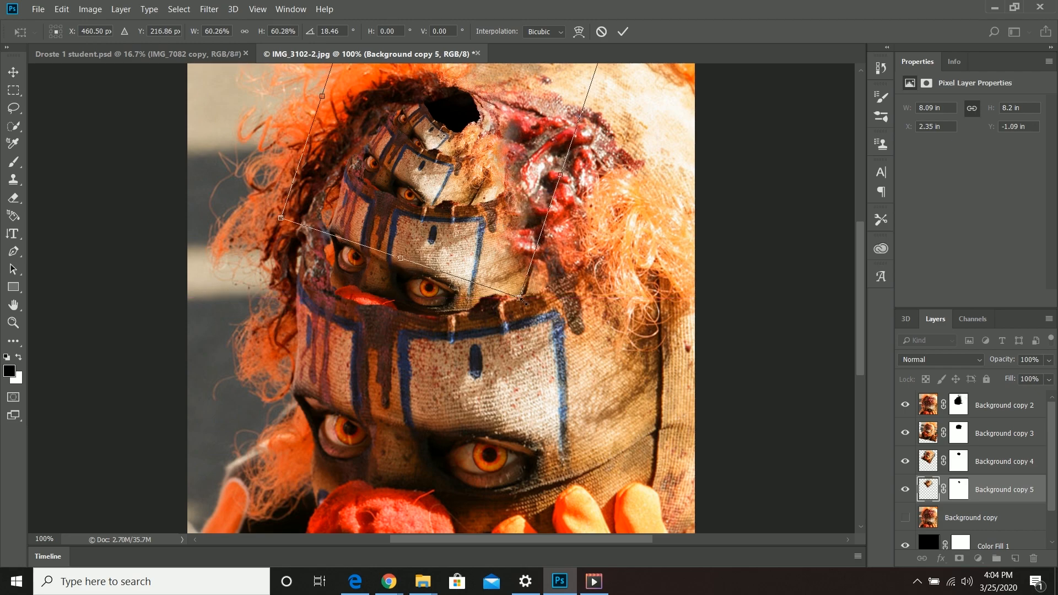
pyautogui.moveTo(521, 300); pyautogui.dragTo(513, 283)
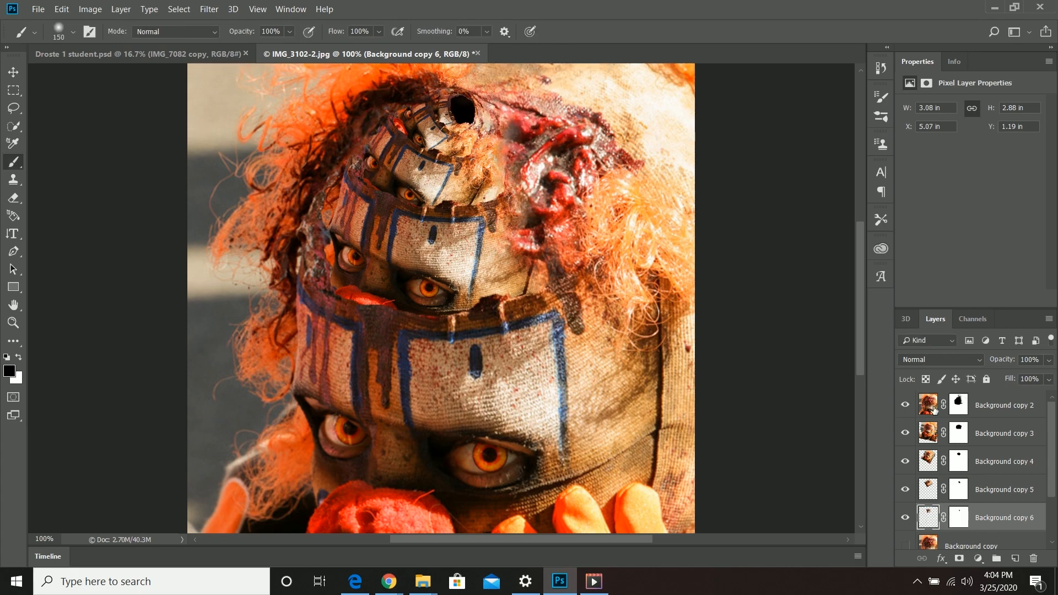
pyautogui.click(1004, 405)
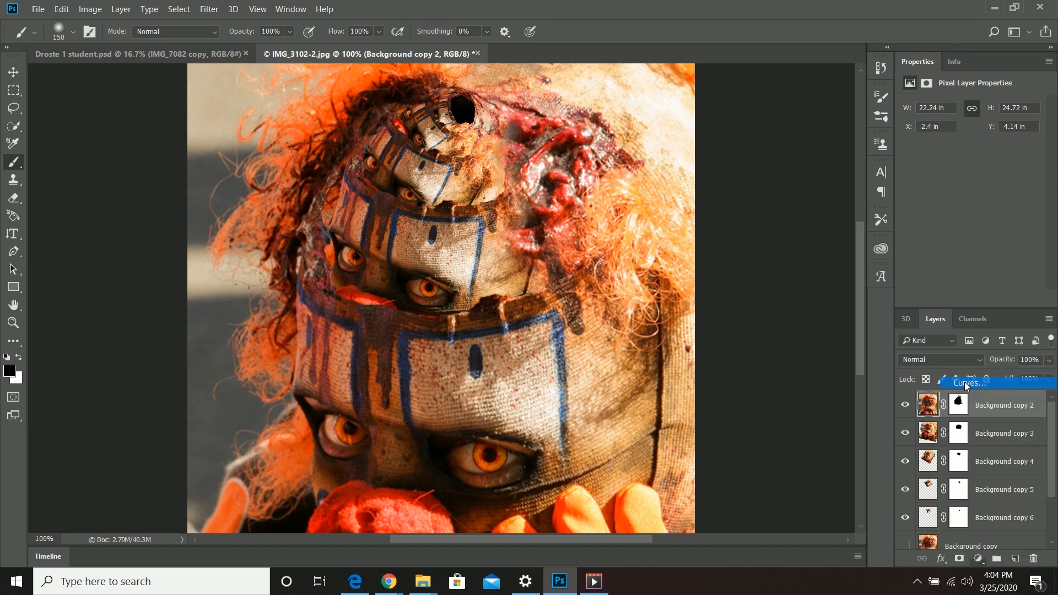
# Add a clipped Curves layer over the outer face and adjust its red and green channel curves.
pyautogui.click(967, 382)
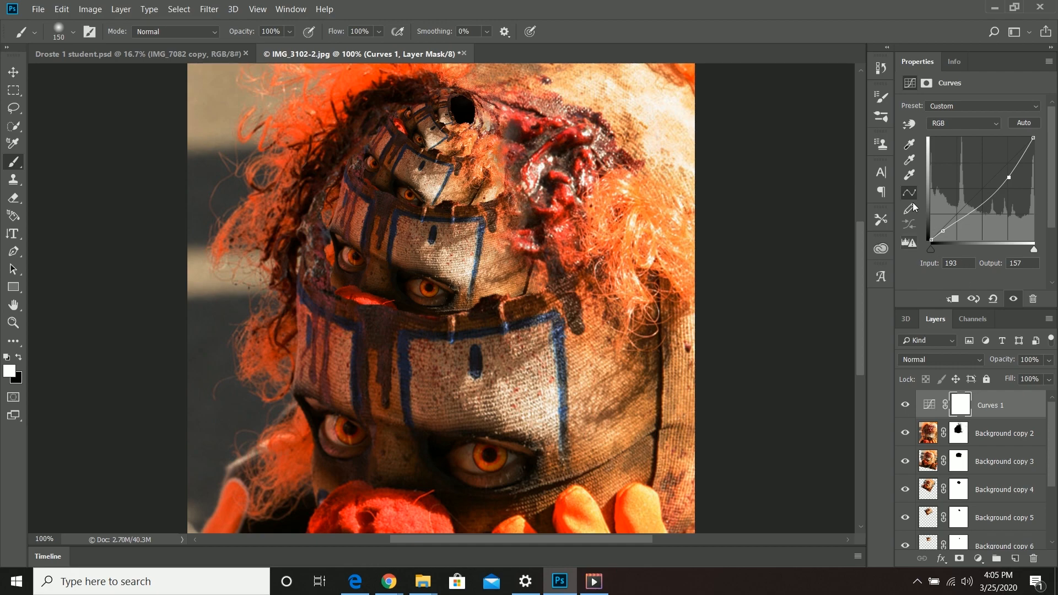
pyautogui.click(963, 123)
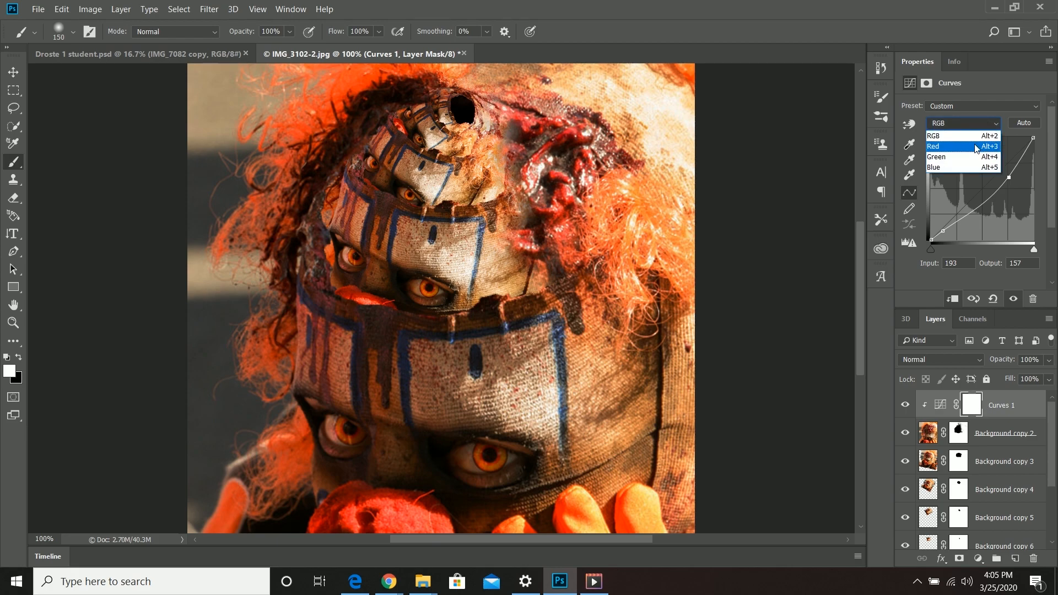
pyautogui.click(952, 147)
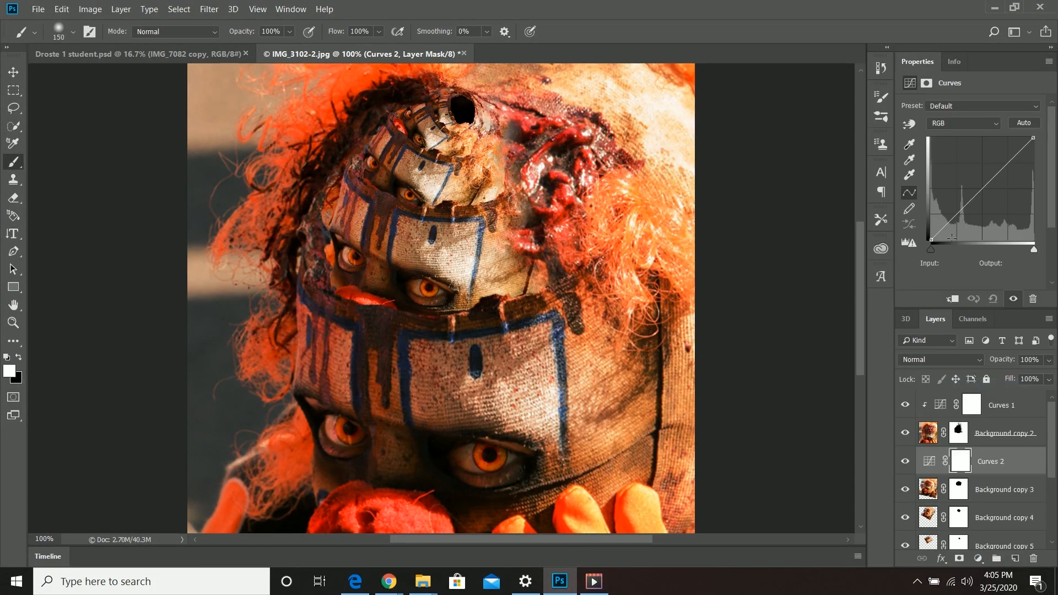
pyautogui.click(966, 122)
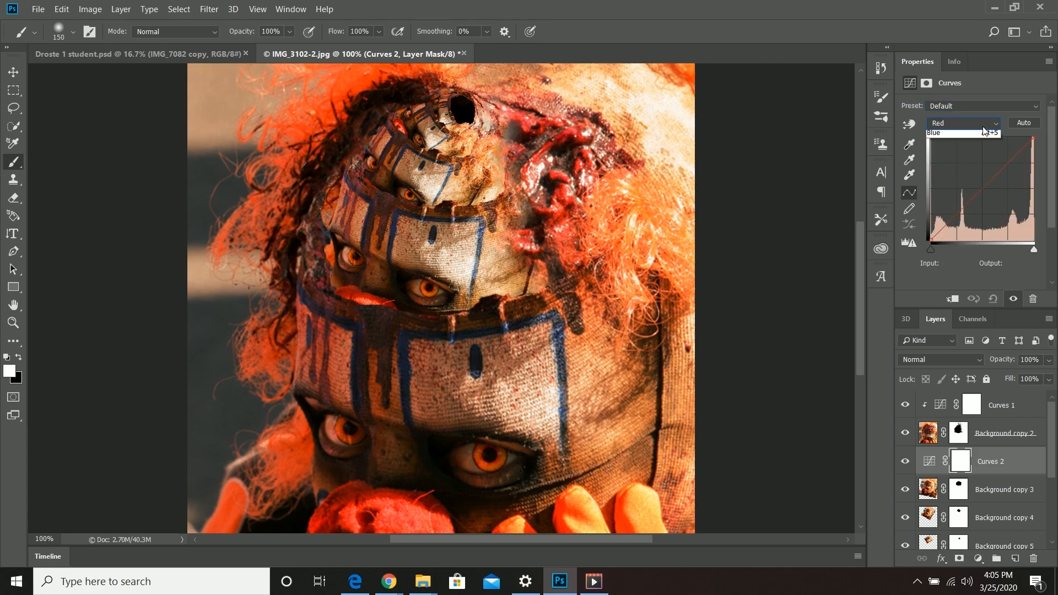
pyautogui.click(958, 131)
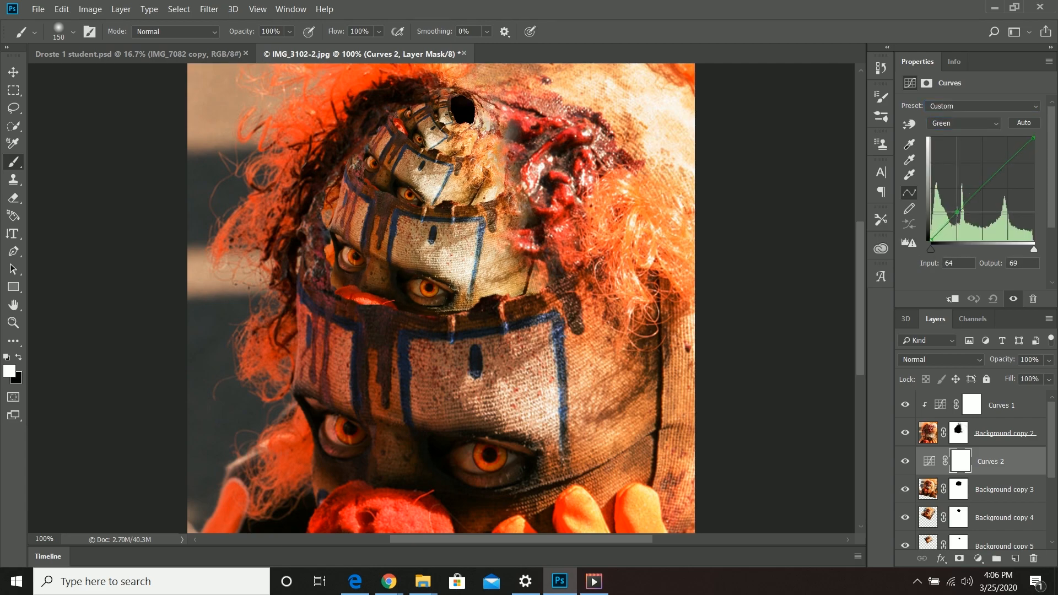
pyautogui.moveTo(957, 216); pyautogui.dragTo(935, 240)
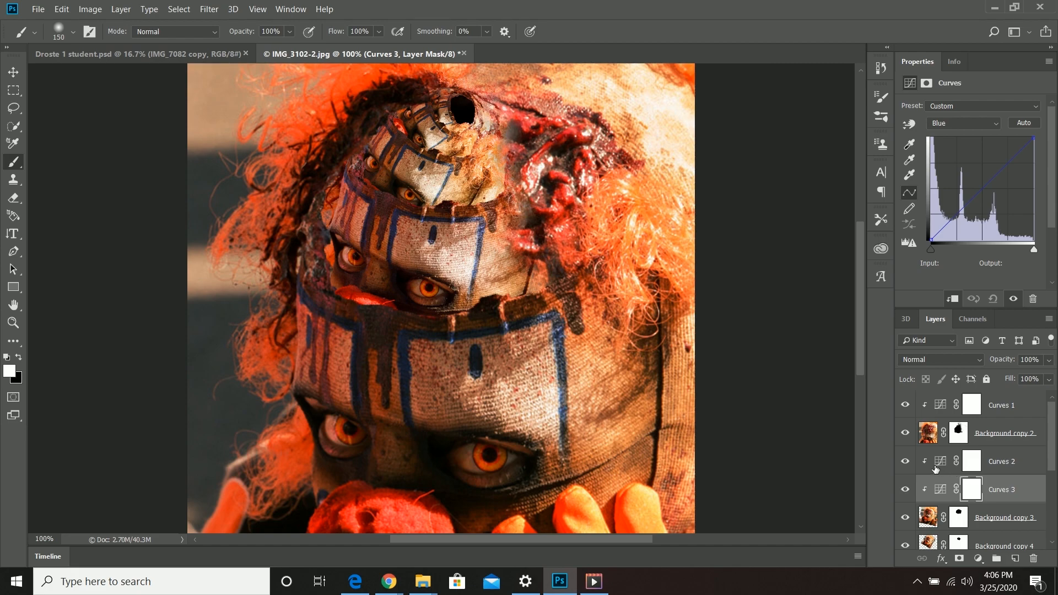
# Clip the curves layer to its face and add Curves 4 above the next face copy.
pyautogui.click(1002, 517)
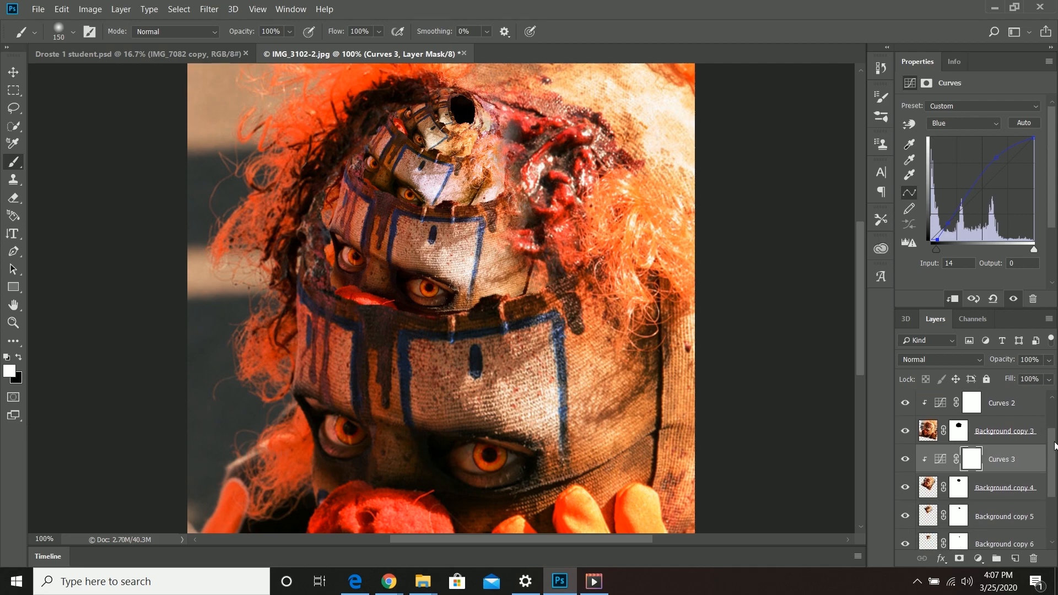
pyautogui.click(1003, 431)
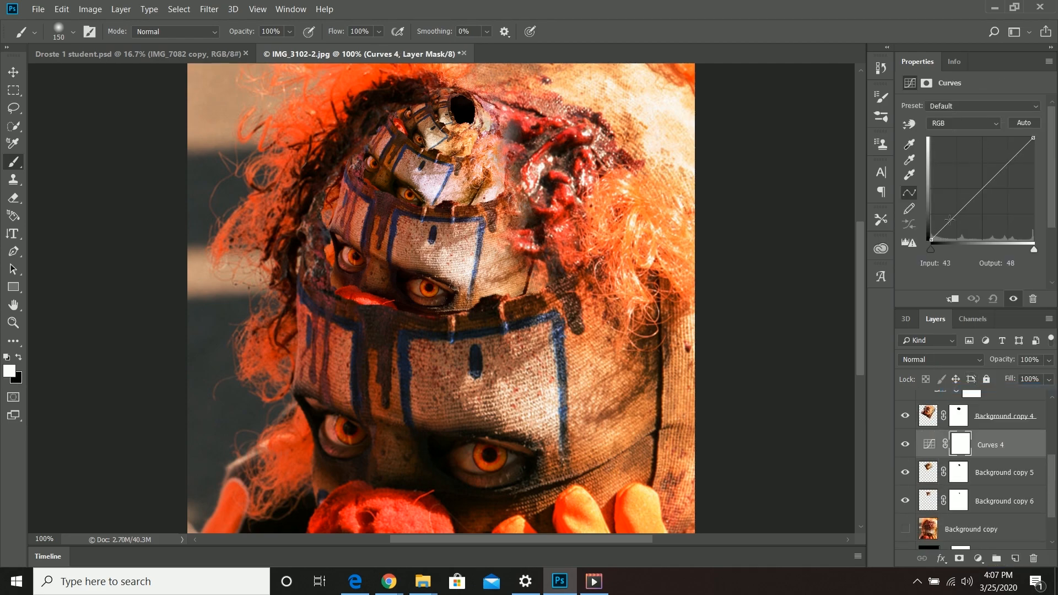
# Add clipped Curves 5 to the next face copy, adding a shadow point and pulling highlights down.
pyautogui.click(992, 472)
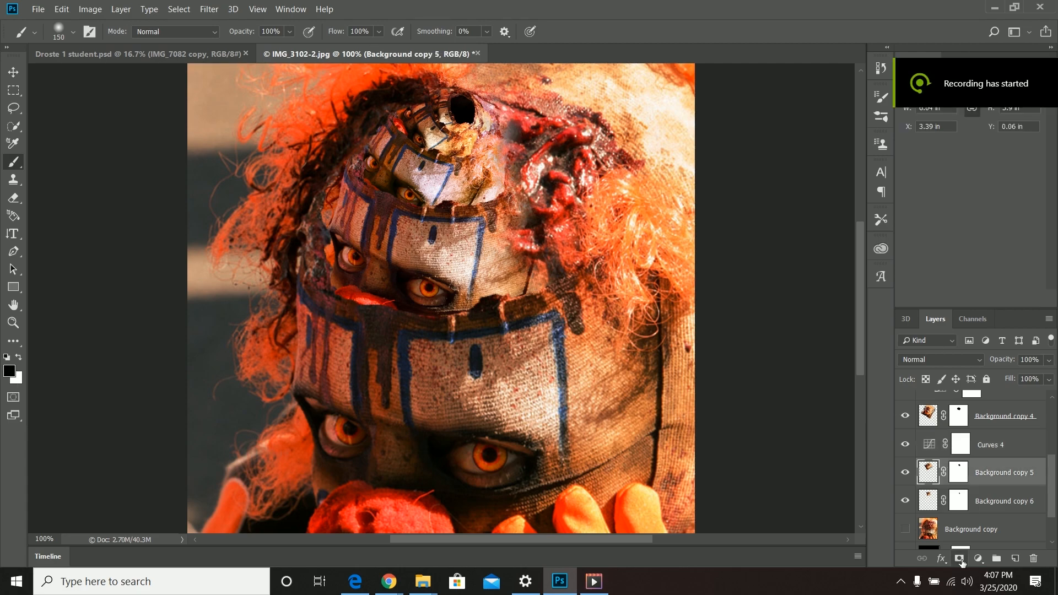
pyautogui.click(978, 558)
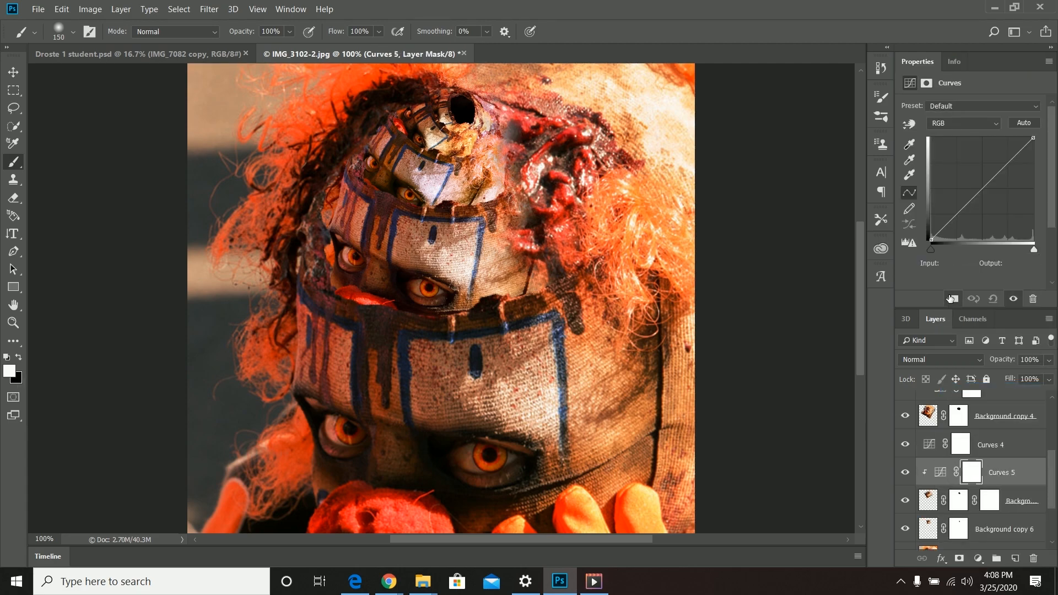
pyautogui.click(1002, 444)
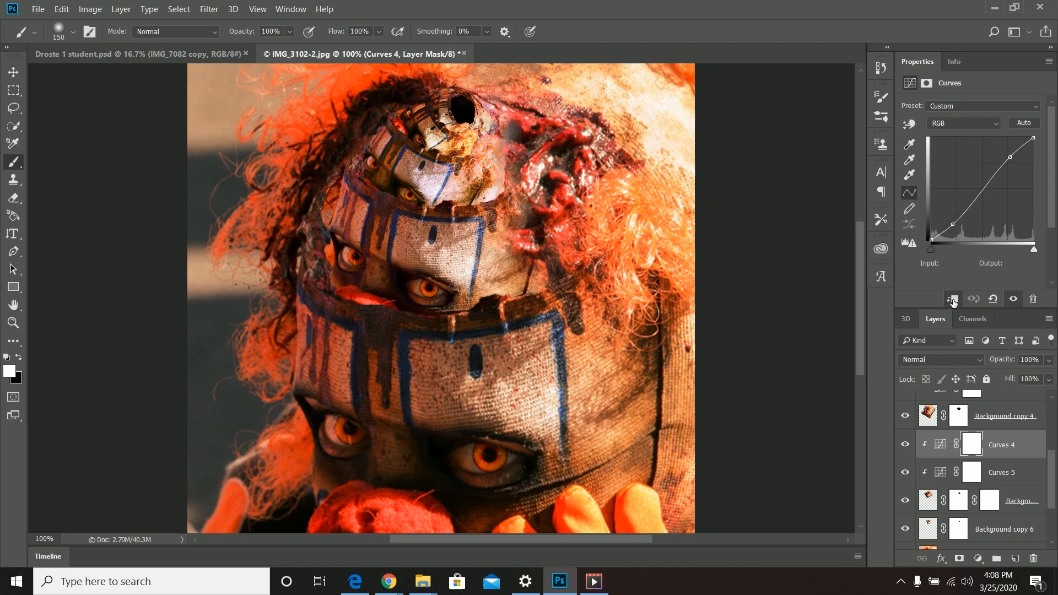
pyautogui.click(992, 500)
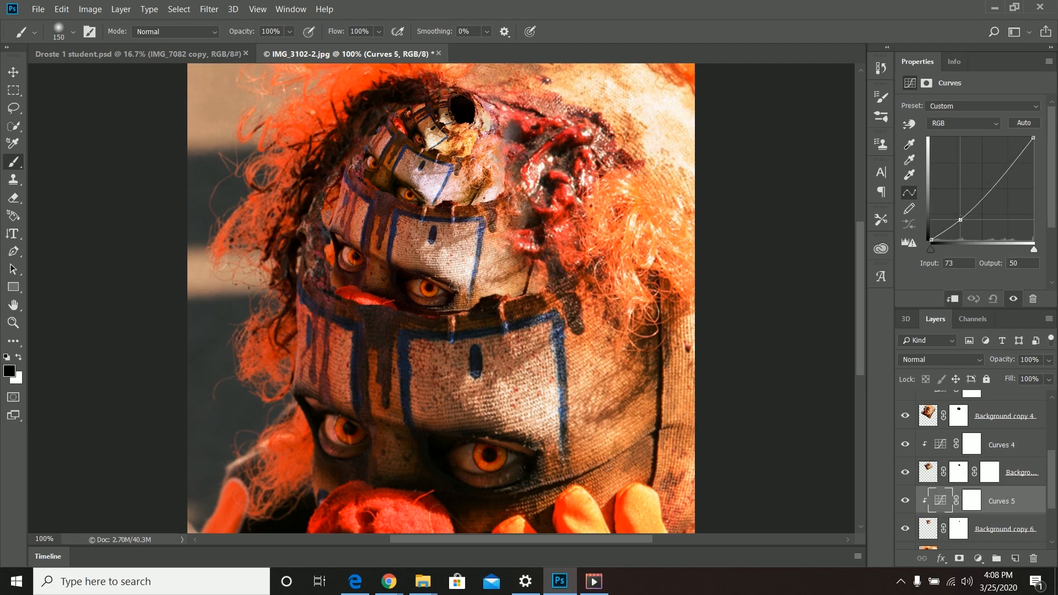
pyautogui.moveTo(960, 221); pyautogui.dragTo(1020, 153)
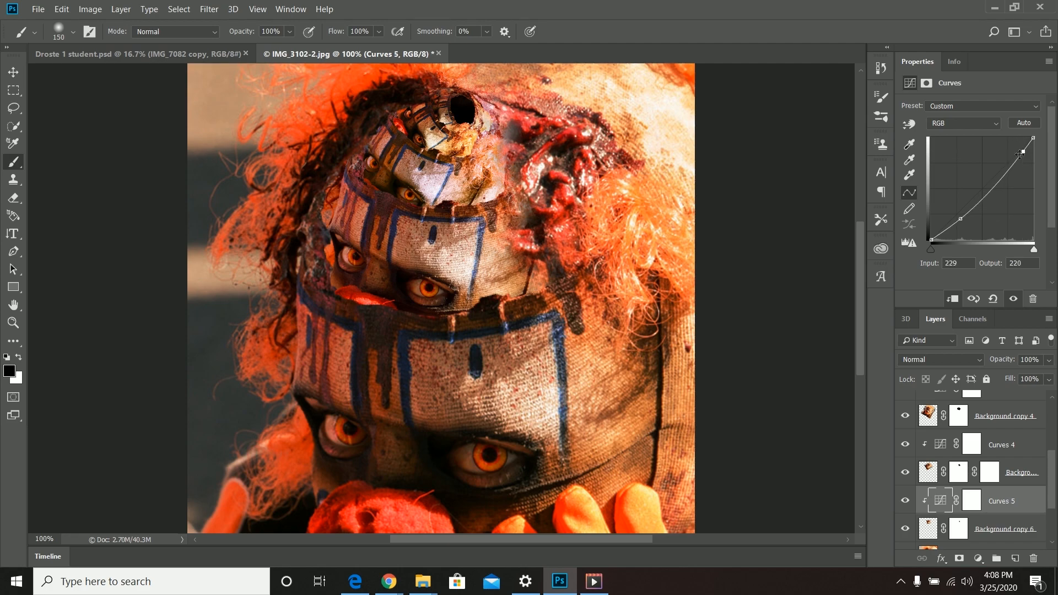
pyautogui.click(1001, 444)
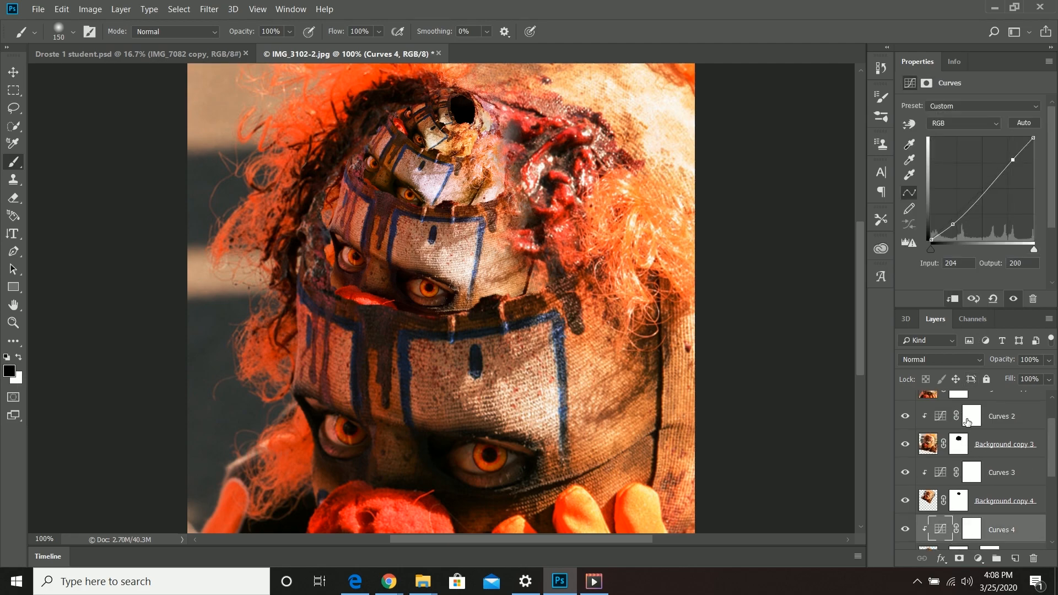
pyautogui.click(1002, 472)
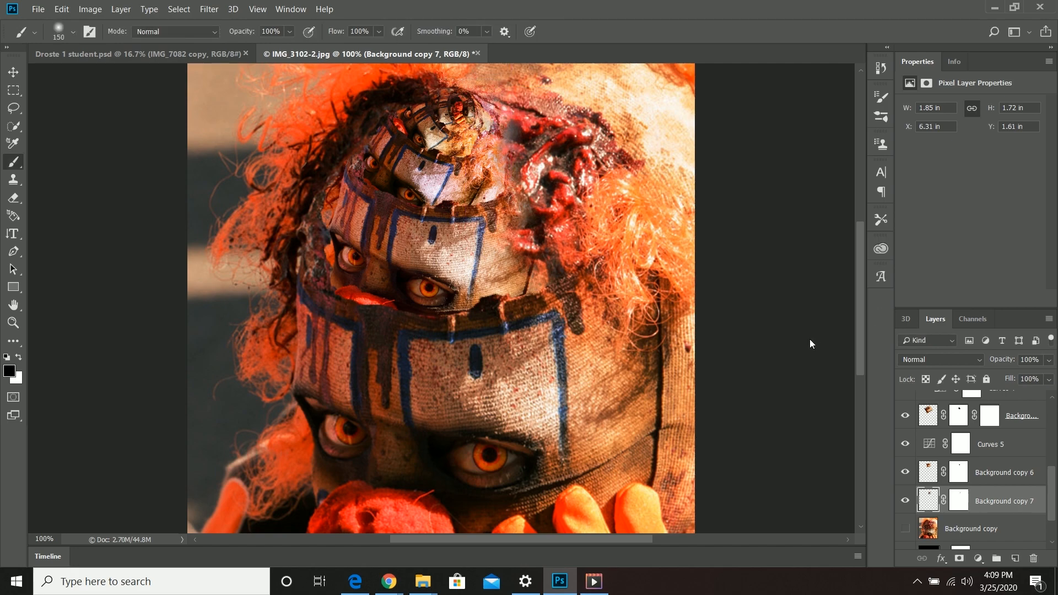
pyautogui.moveTo(895, 333)
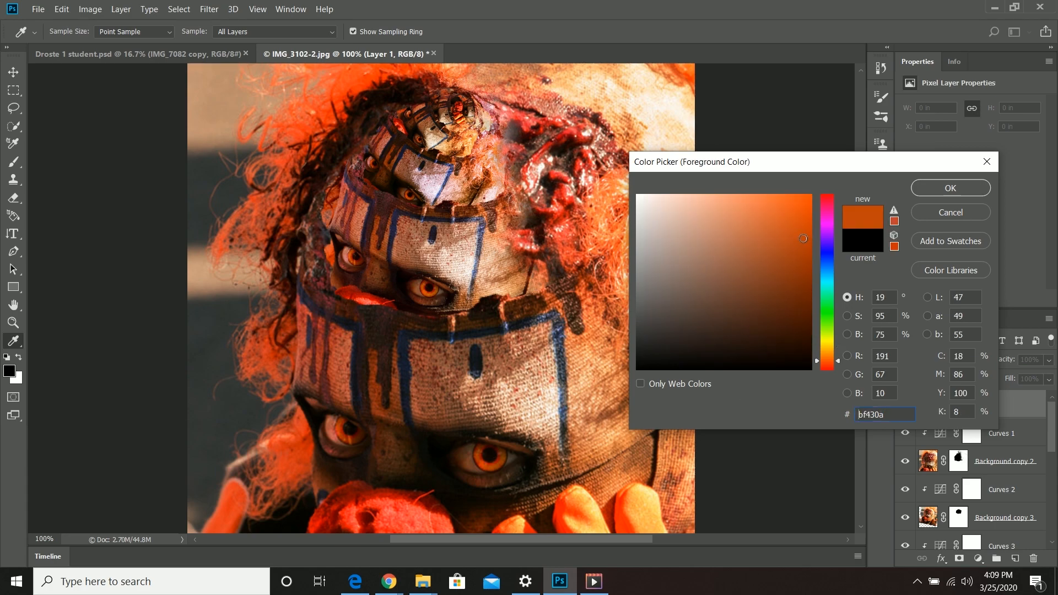
# Confirm burnt orange #bf430a and brush it over the faces' eyes on Layer 1.
pyautogui.click(949, 187)
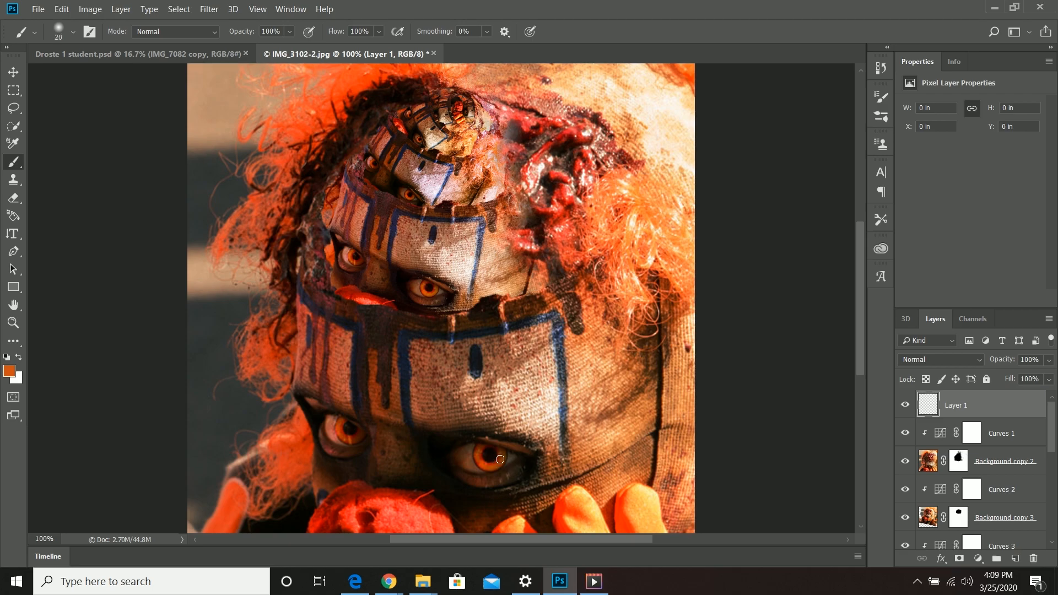
pyautogui.click(499, 459)
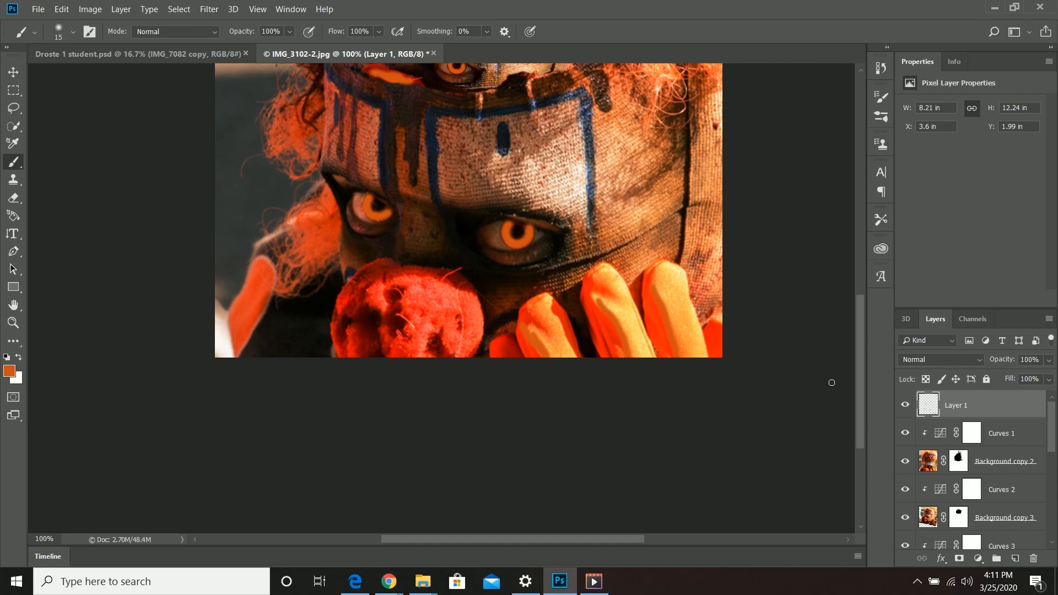
# Cycle blend modes to Color Dodge for the orange layer with 84% opacity and 57% fill.
pyautogui.click(939, 360)
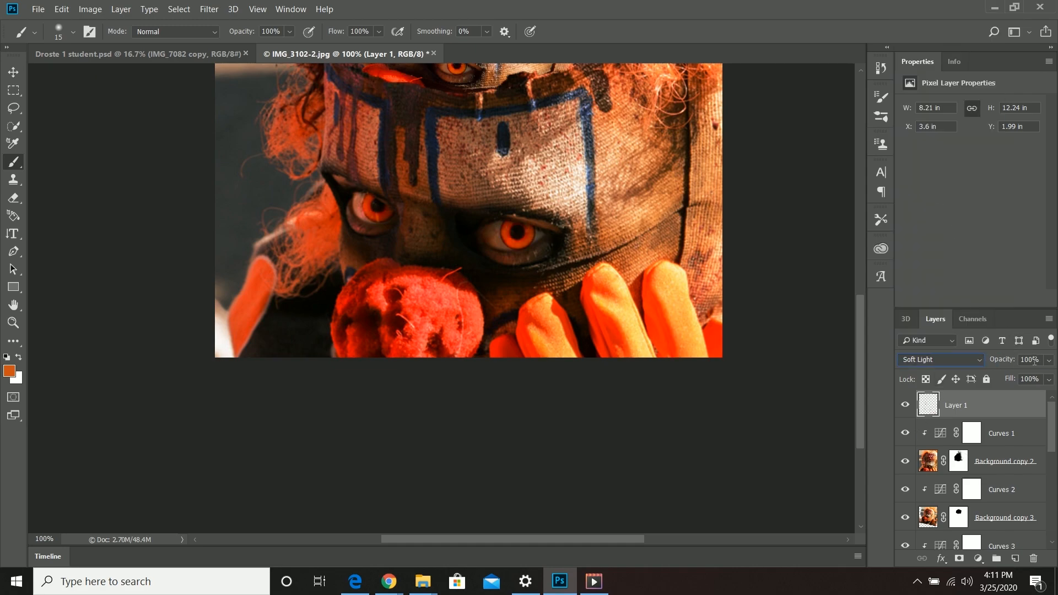
pyautogui.click(937, 359)
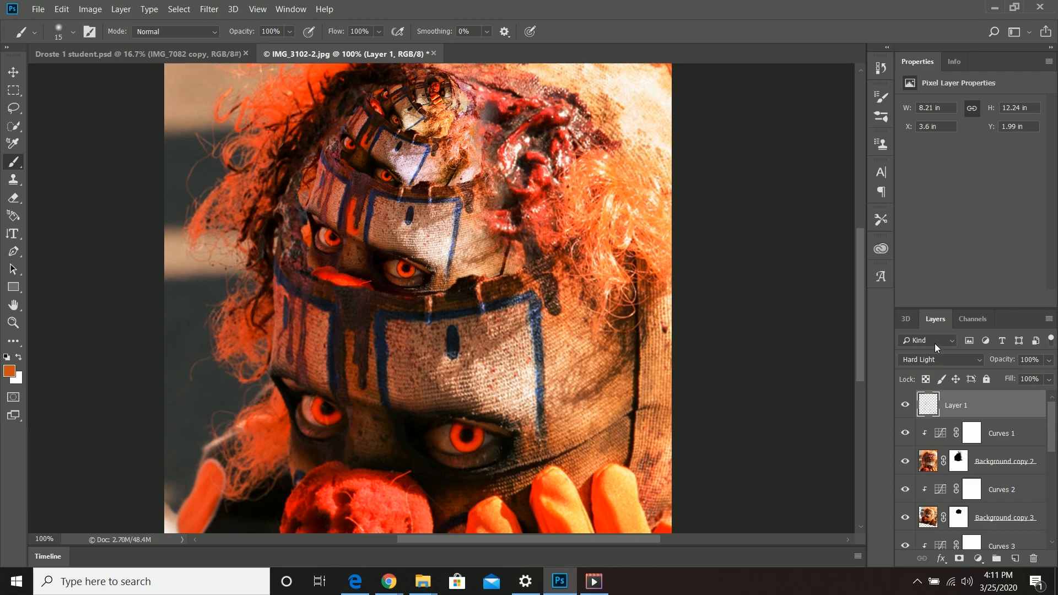
pyautogui.click(938, 359)
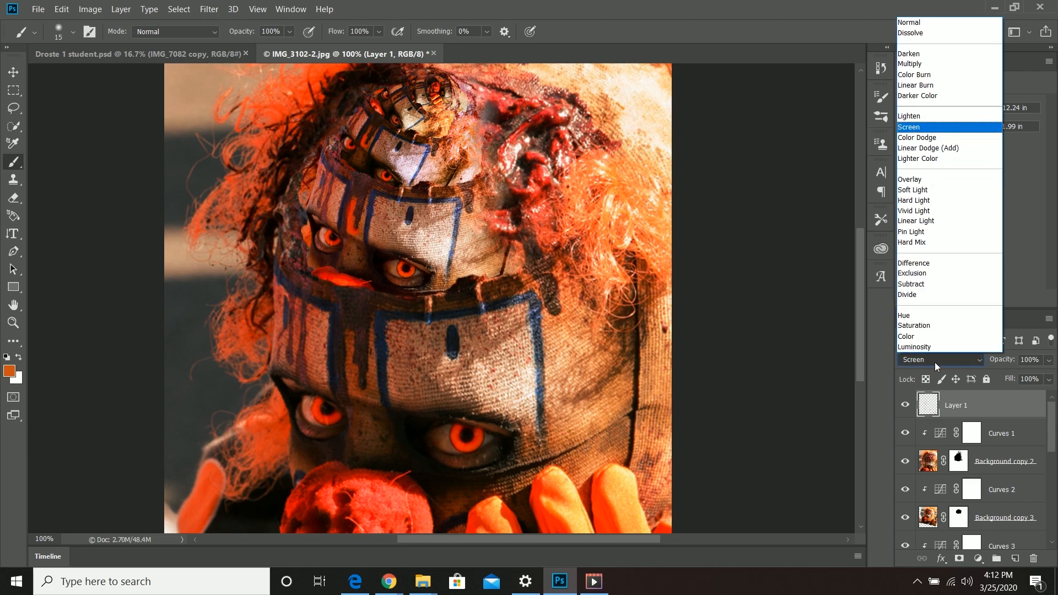
pyautogui.click(909, 53)
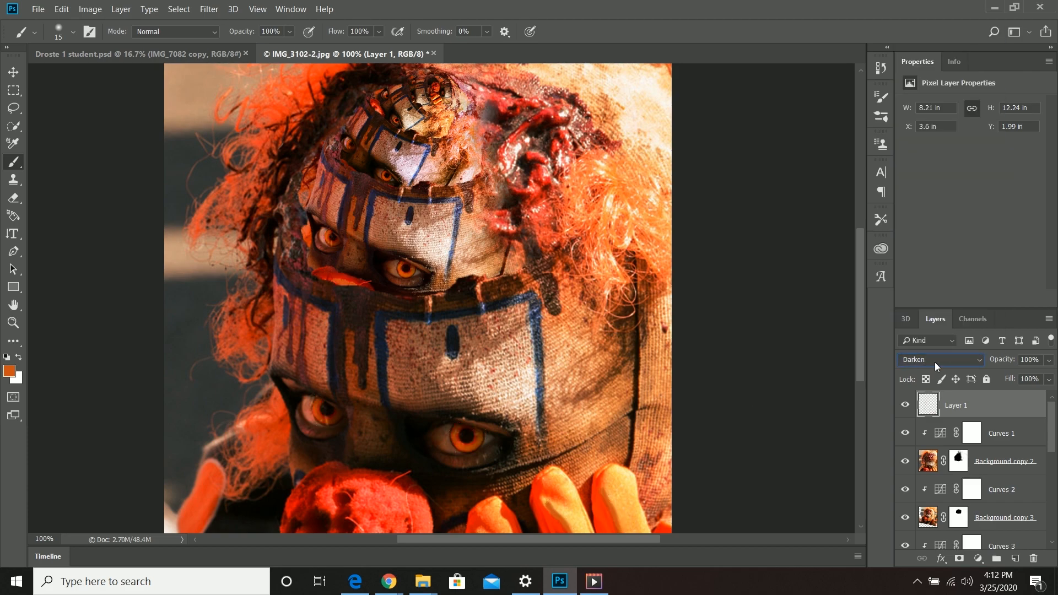
pyautogui.click(938, 359)
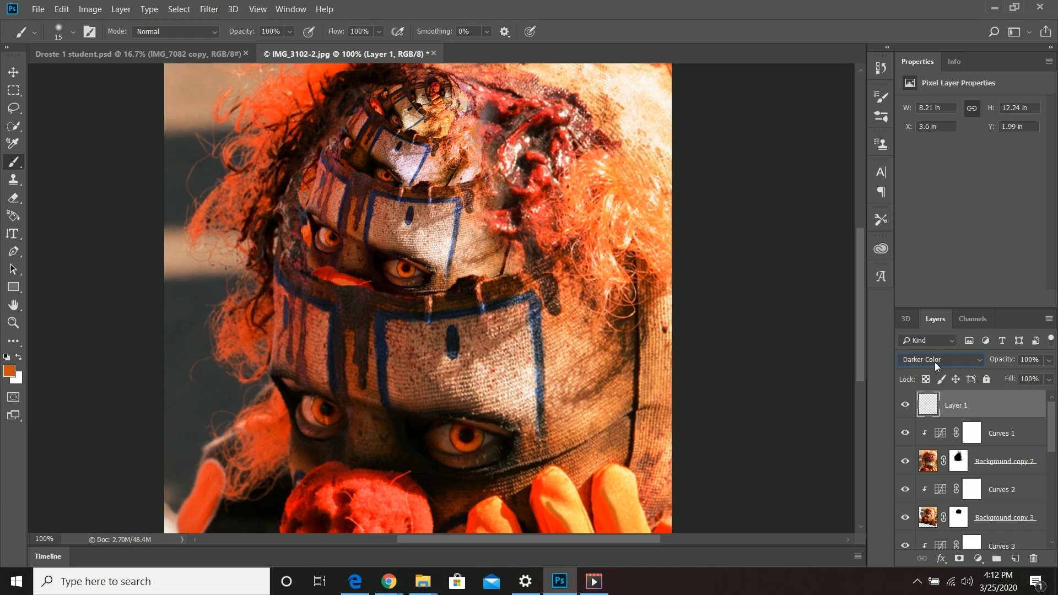
pyautogui.click(938, 359)
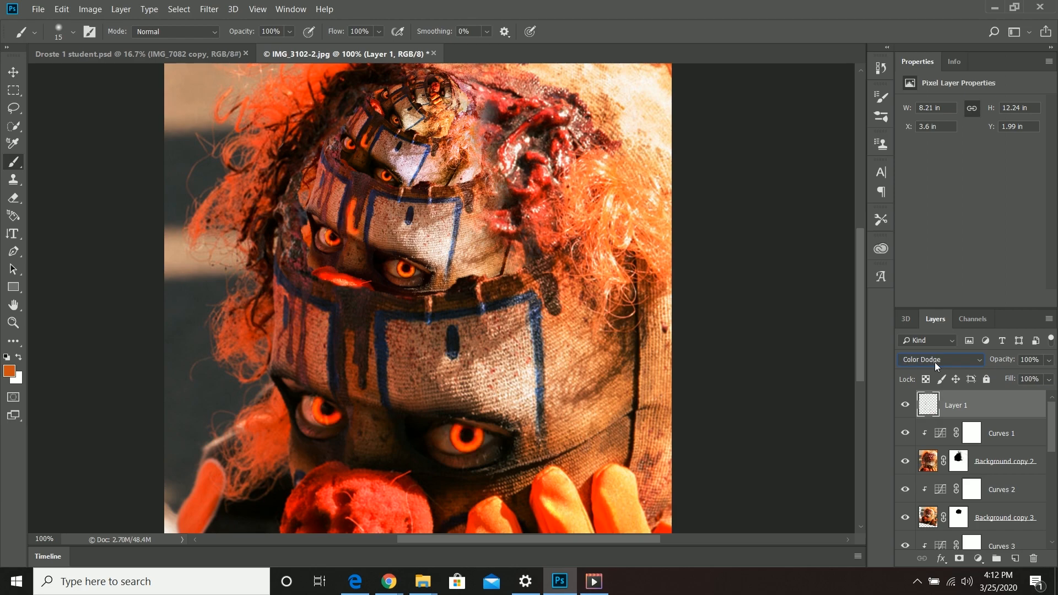
pyautogui.moveTo(1048, 378); pyautogui.dragTo(1021, 398)
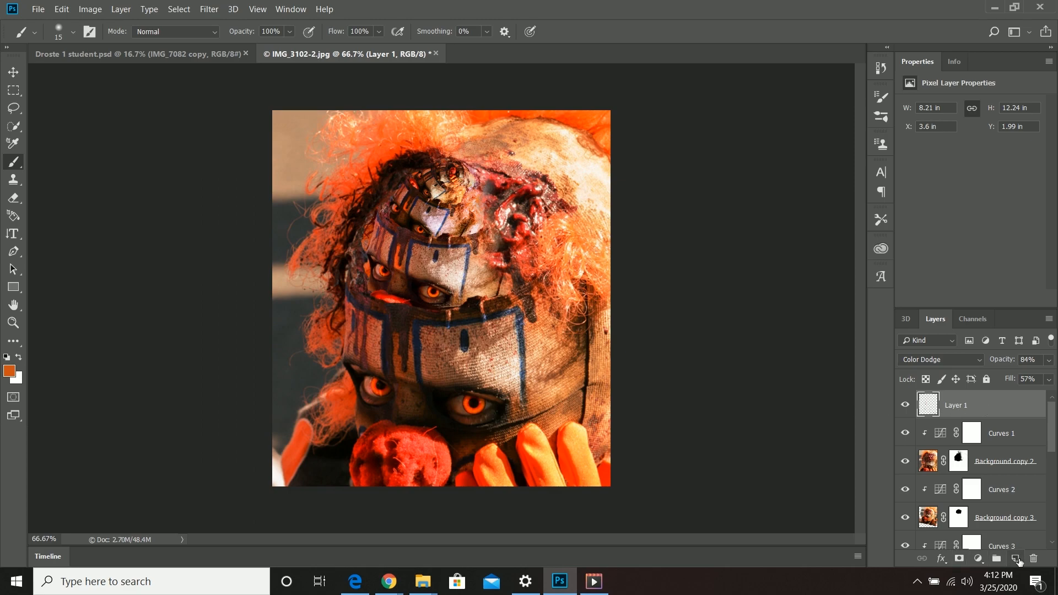
# Create Layer 2 and brush dark grey #2b2a29 shadows along the nested face rims.
pyautogui.click(9, 363)
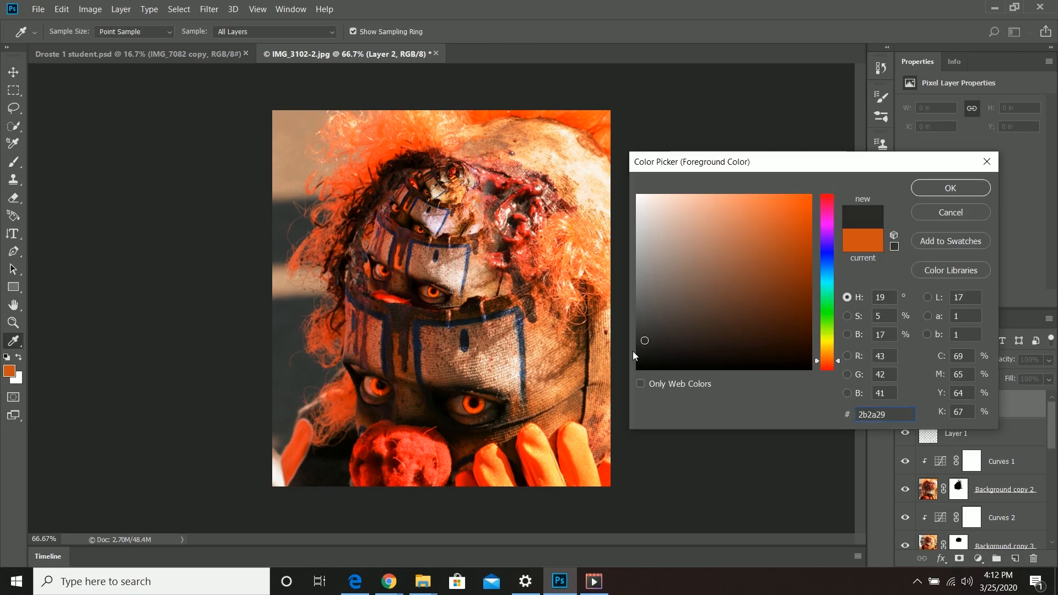
pyautogui.click(949, 188)
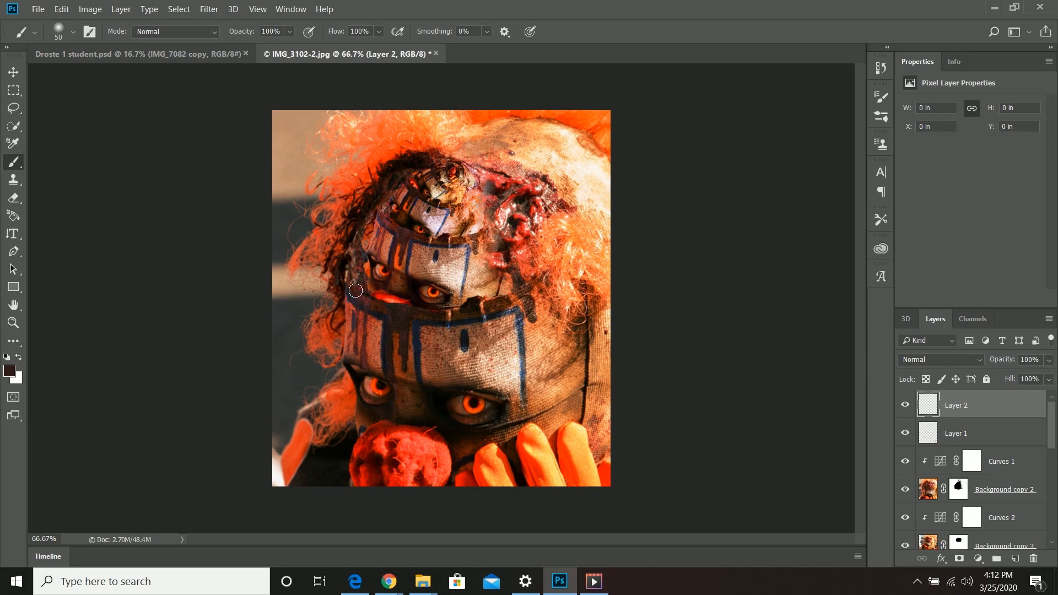
pyautogui.moveTo(349, 281)
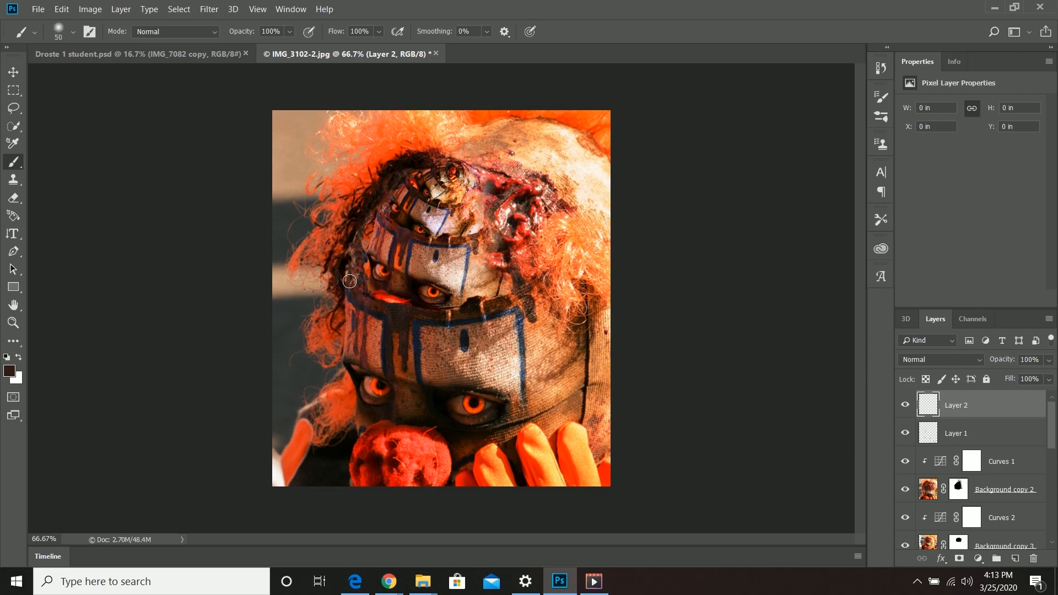
pyautogui.moveTo(349, 282); pyautogui.dragTo(468, 306)
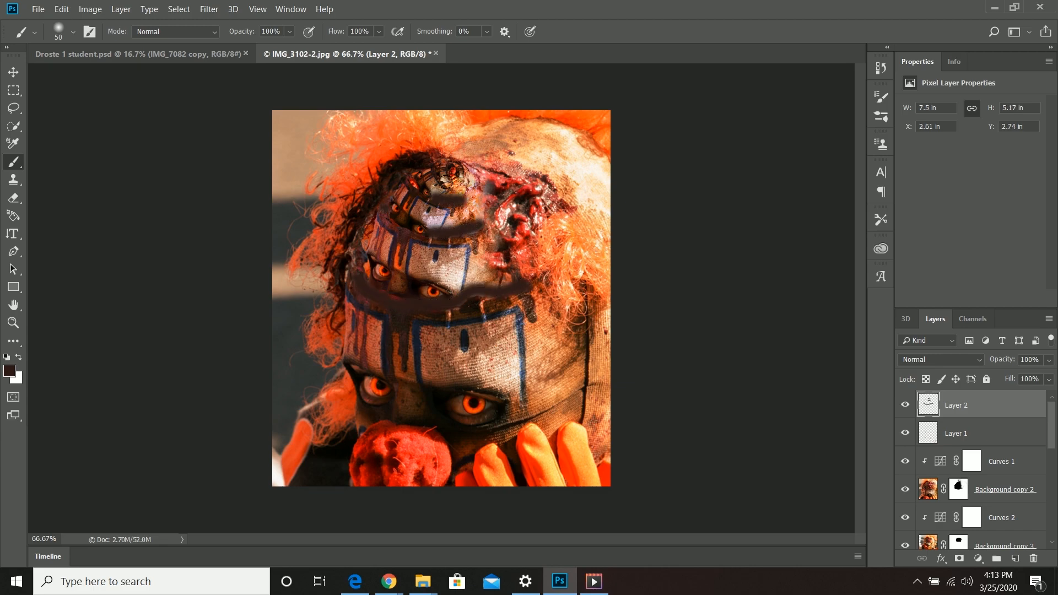
# Try Lighten, Overlay and Soft Light on Layer 2 and lower its fill to 66%.
pyautogui.click(939, 360)
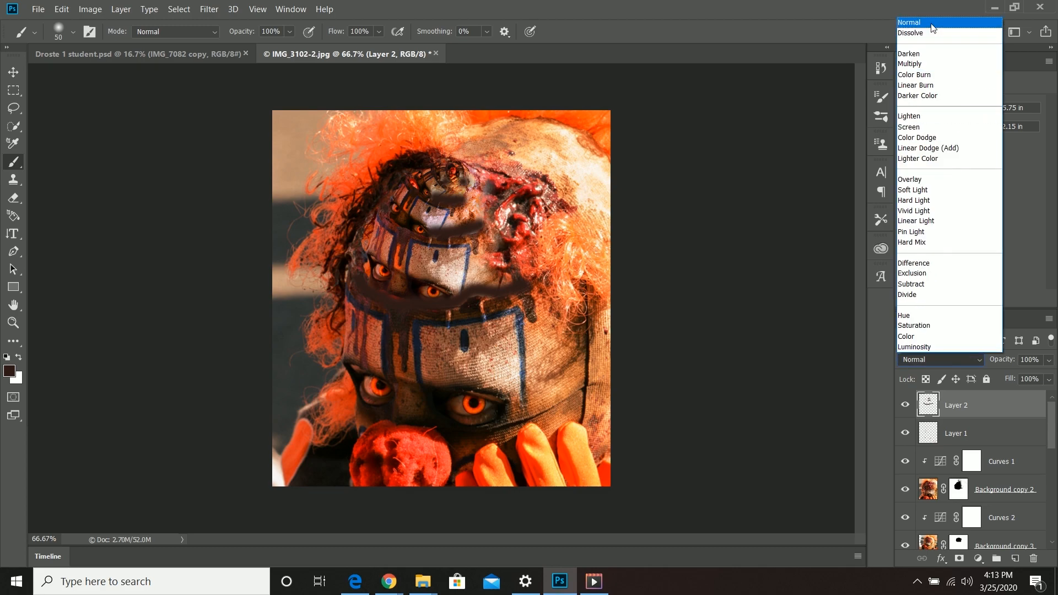
pyautogui.click(910, 116)
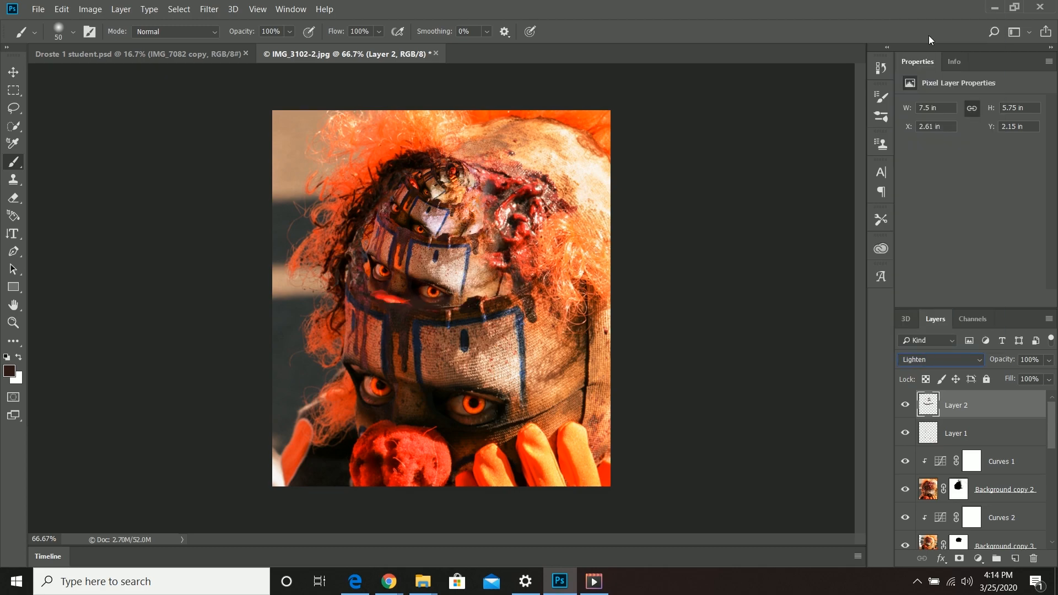
pyautogui.click(939, 359)
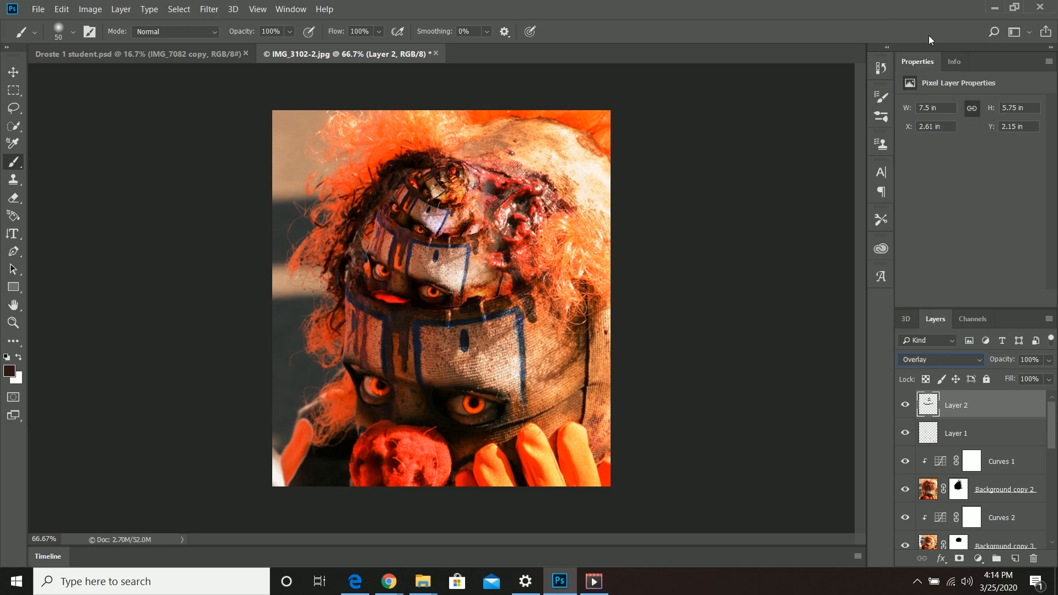
pyautogui.click(938, 359)
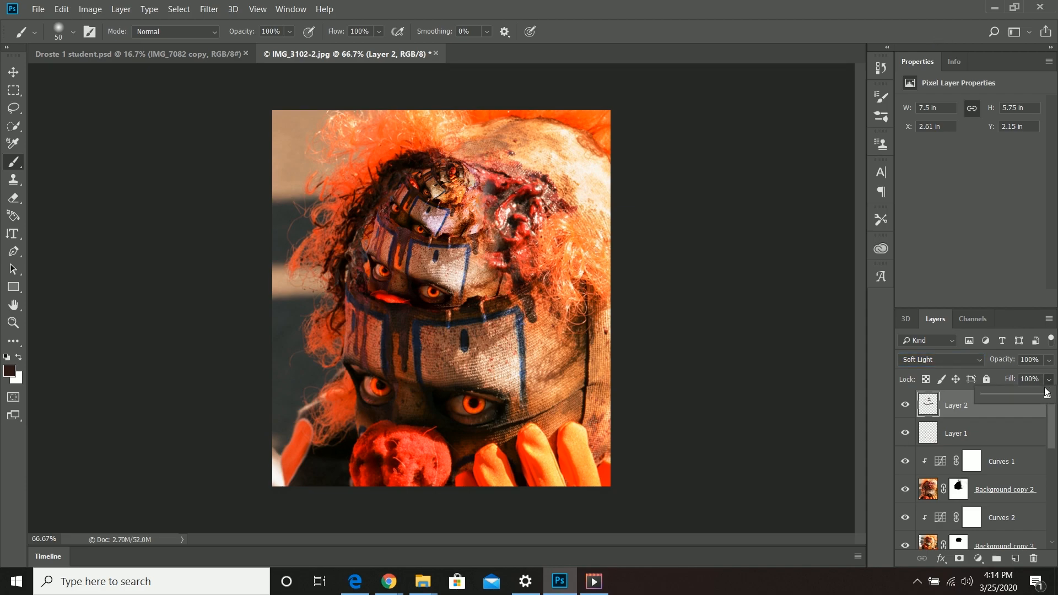
pyautogui.moveTo(1045, 379); pyautogui.dragTo(1018, 379)
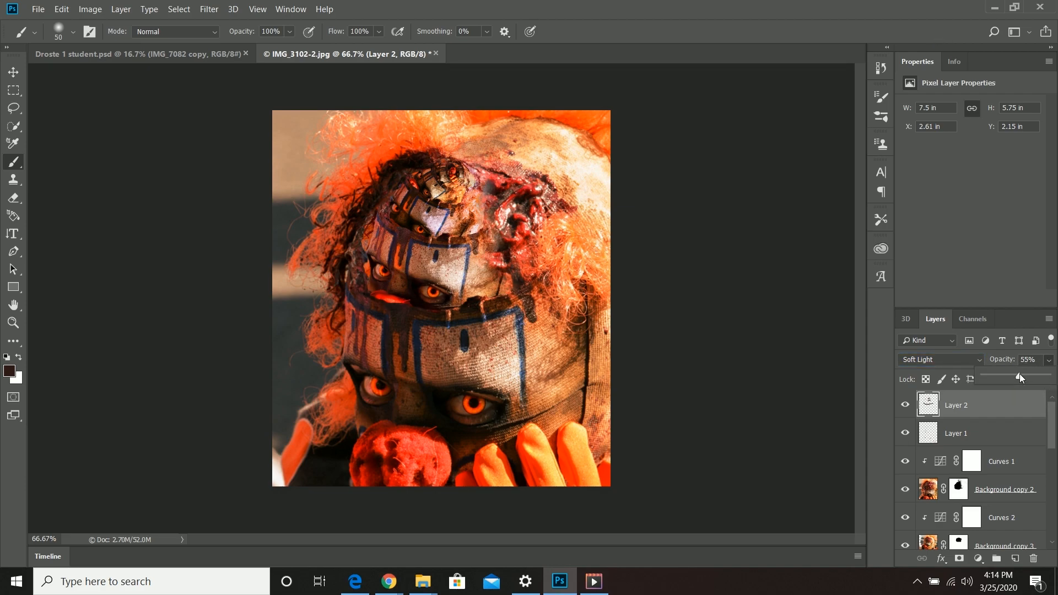
# Cycle through Difference, Color, Hue and Pin Light before settling on Hard Light.
pyautogui.click(939, 360)
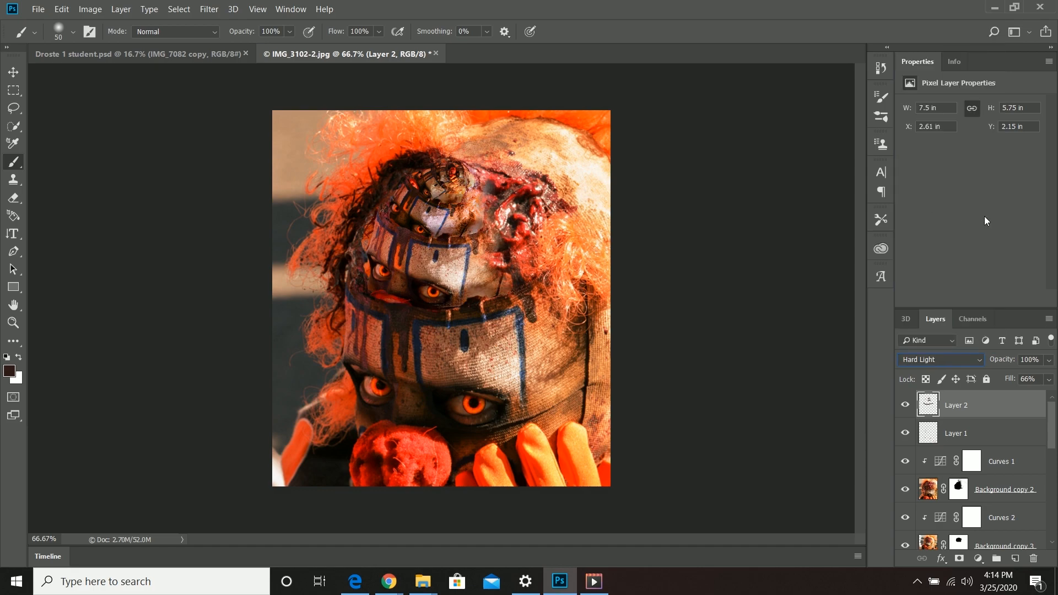
pyautogui.click(938, 360)
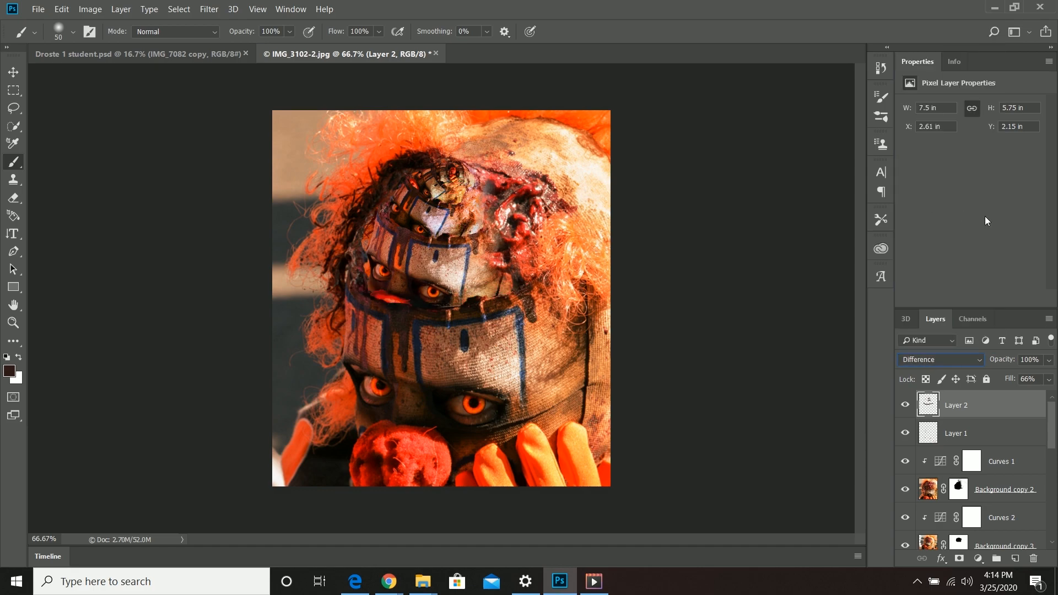
pyautogui.click(938, 359)
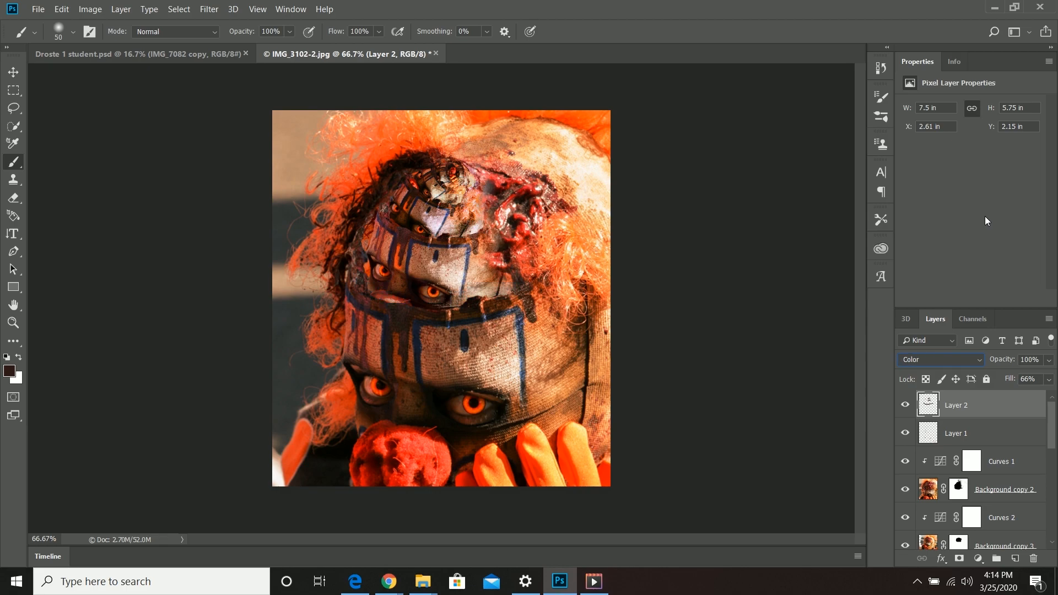
pyautogui.click(938, 359)
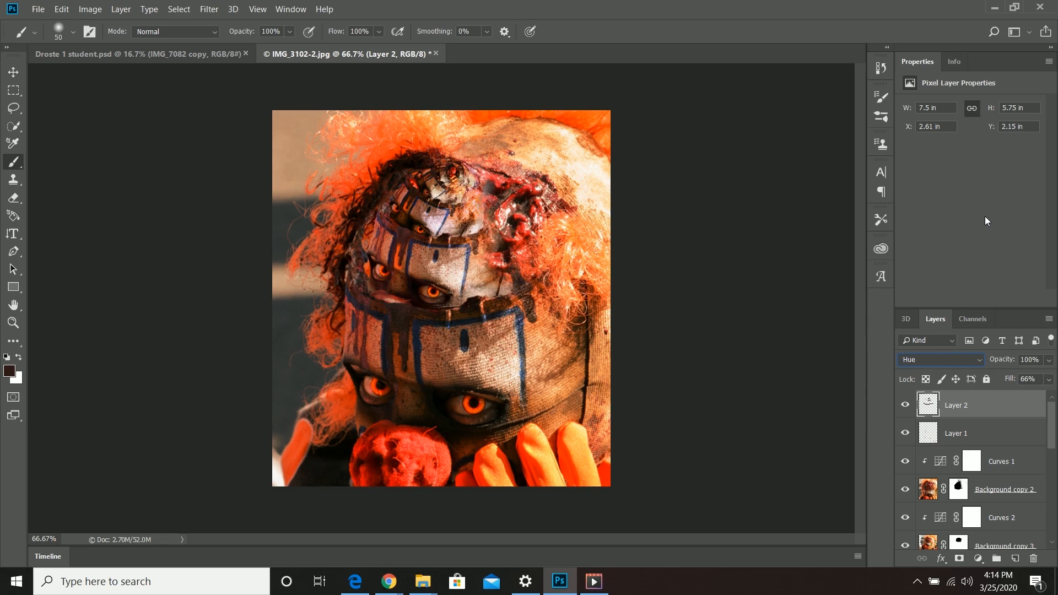
pyautogui.click(940, 359)
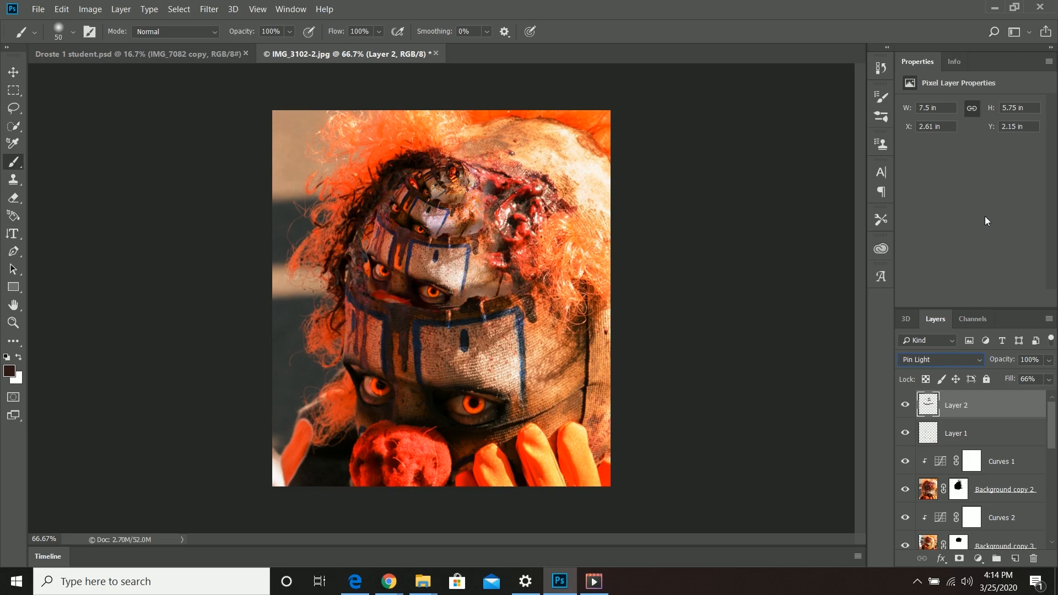
pyautogui.click(938, 359)
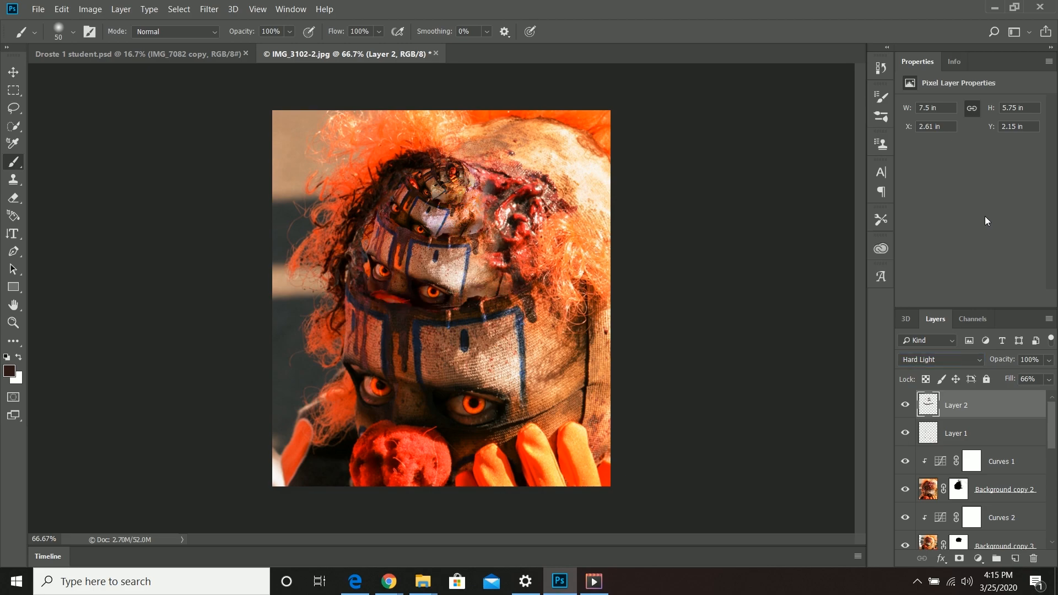
pyautogui.moveTo(708, 398)
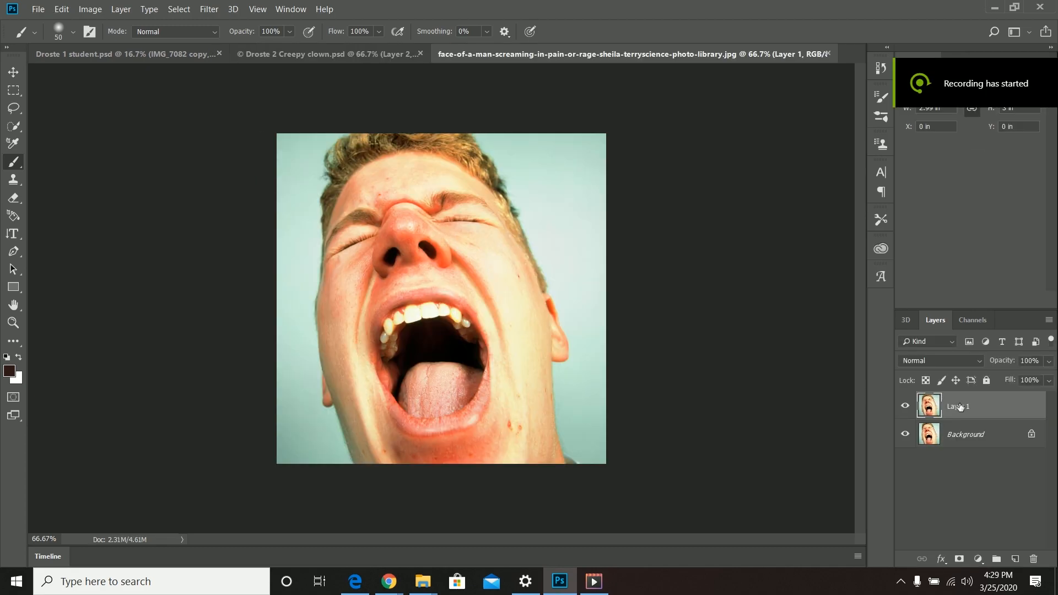
# Add a black Solid Color fill layer beneath Layer 1.
pyautogui.click(979, 559)
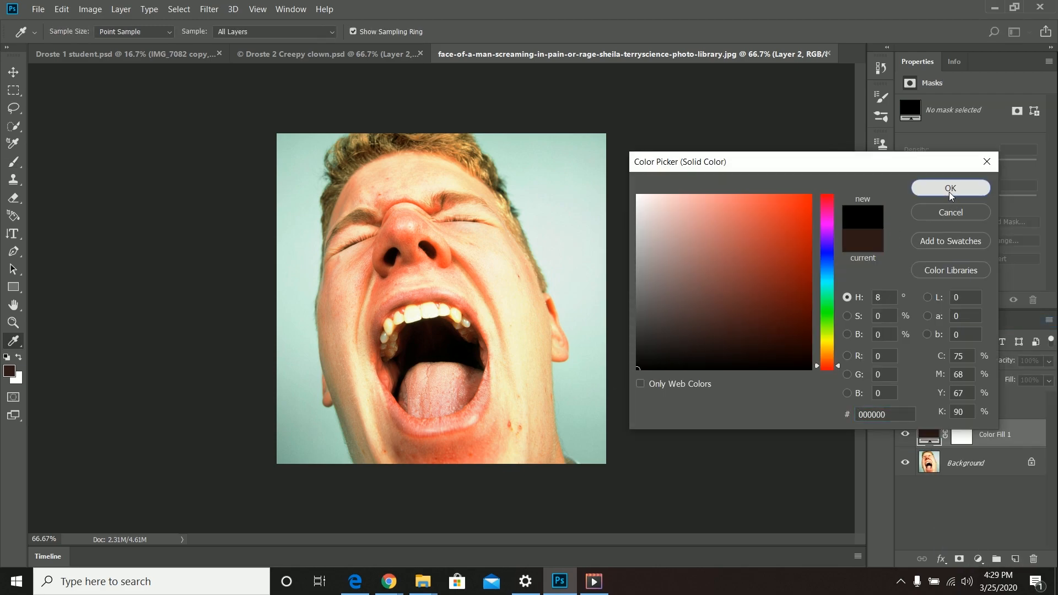
pyautogui.click(949, 188)
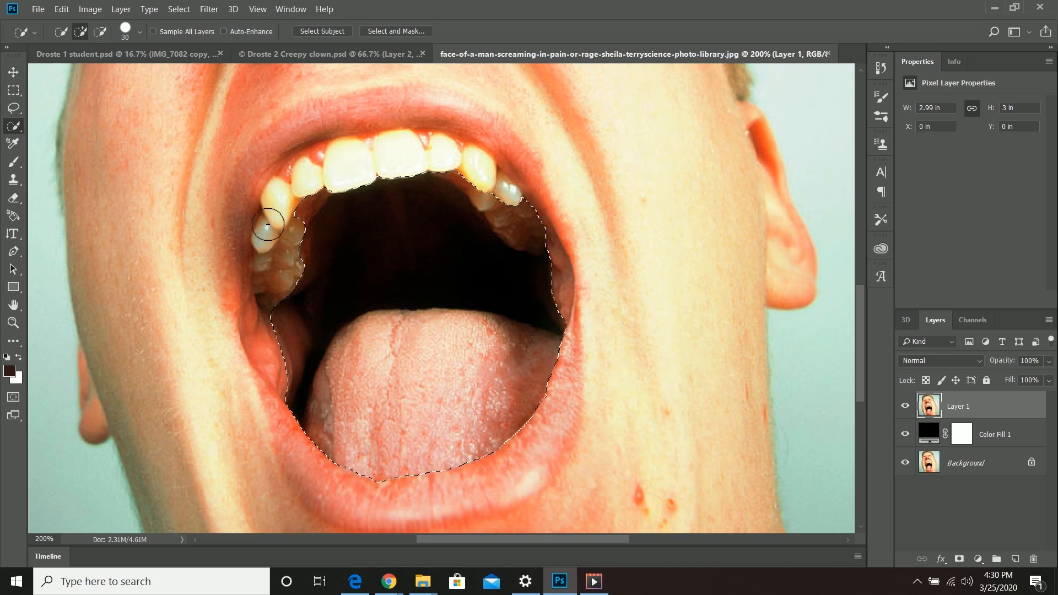
# Refine the mouth selection in Select and Mask.
pyautogui.click(396, 31)
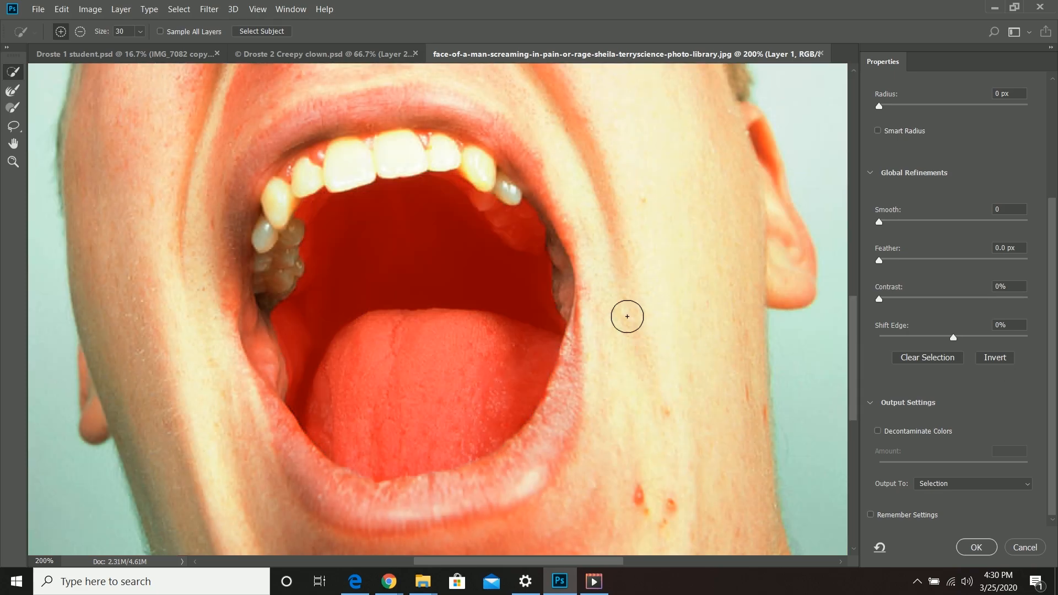
pyautogui.click(976, 548)
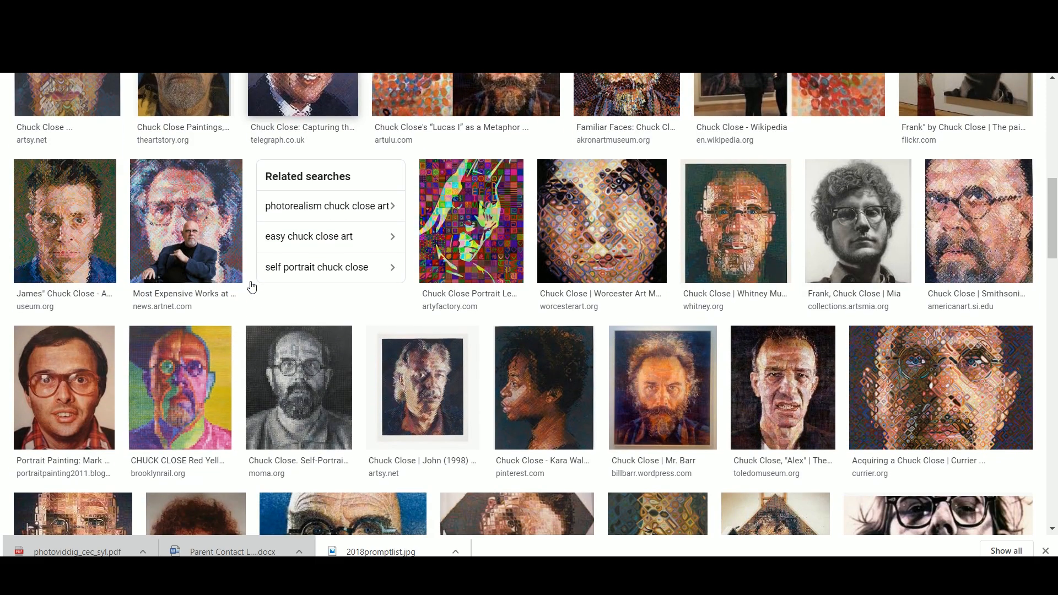
# Open Chuck Close's 'Mark' full size, inspect mouth and nose detail close up, then zoom out.
pyautogui.click(64, 387)
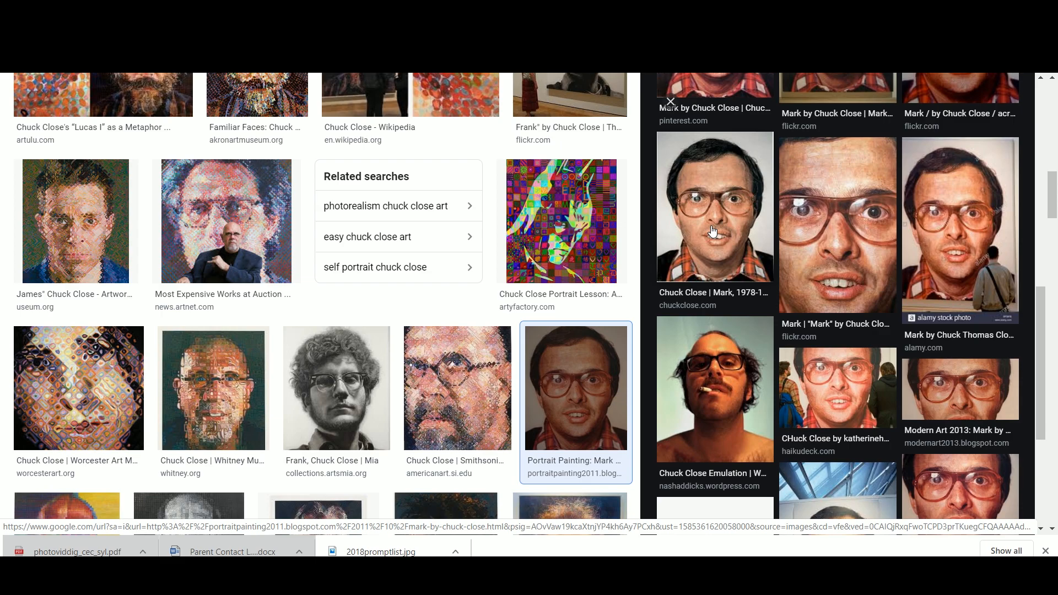
pyautogui.rightClick(714, 206)
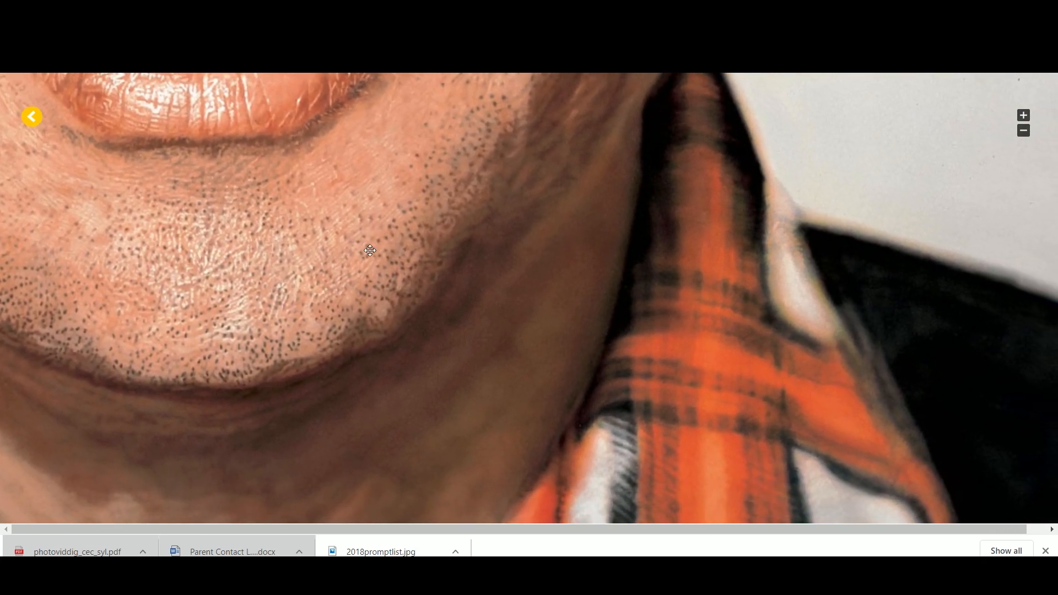
pyautogui.moveTo(369, 251); pyautogui.dragTo(577, 335)
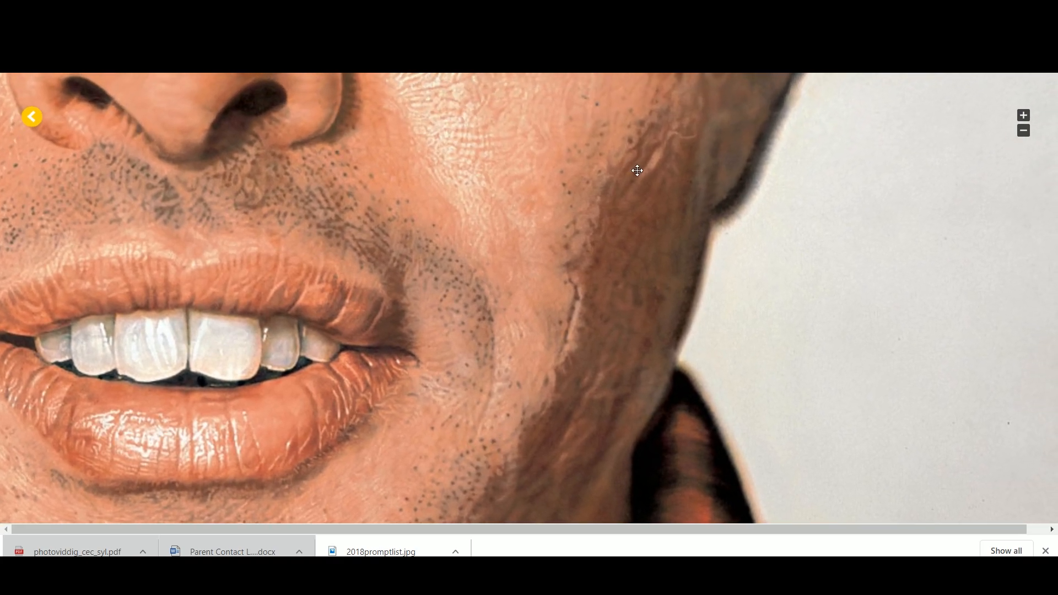
pyautogui.moveTo(637, 171); pyautogui.dragTo(572, 347)
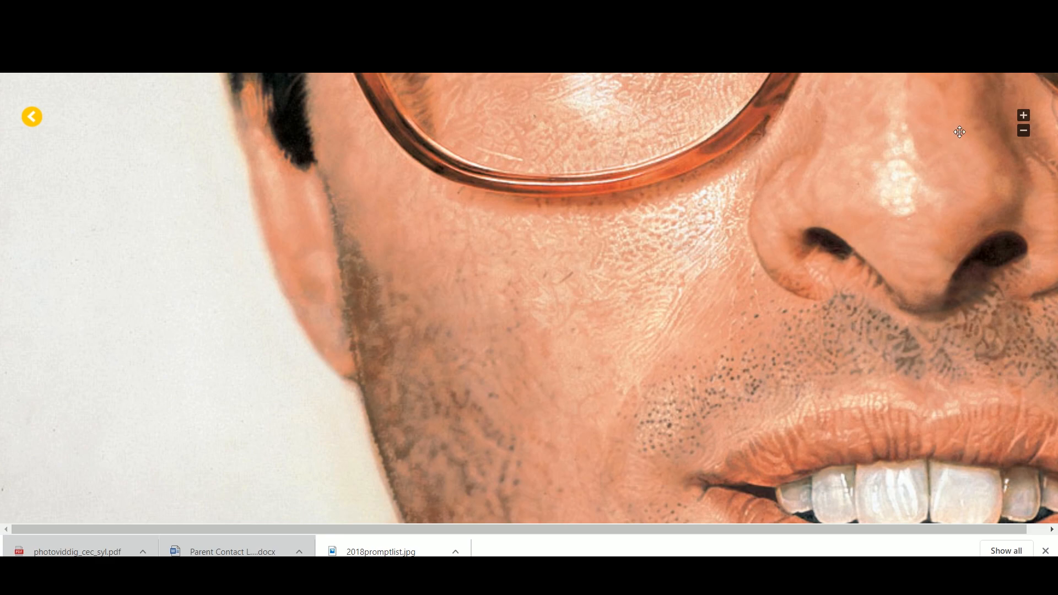
pyautogui.click(1023, 130)
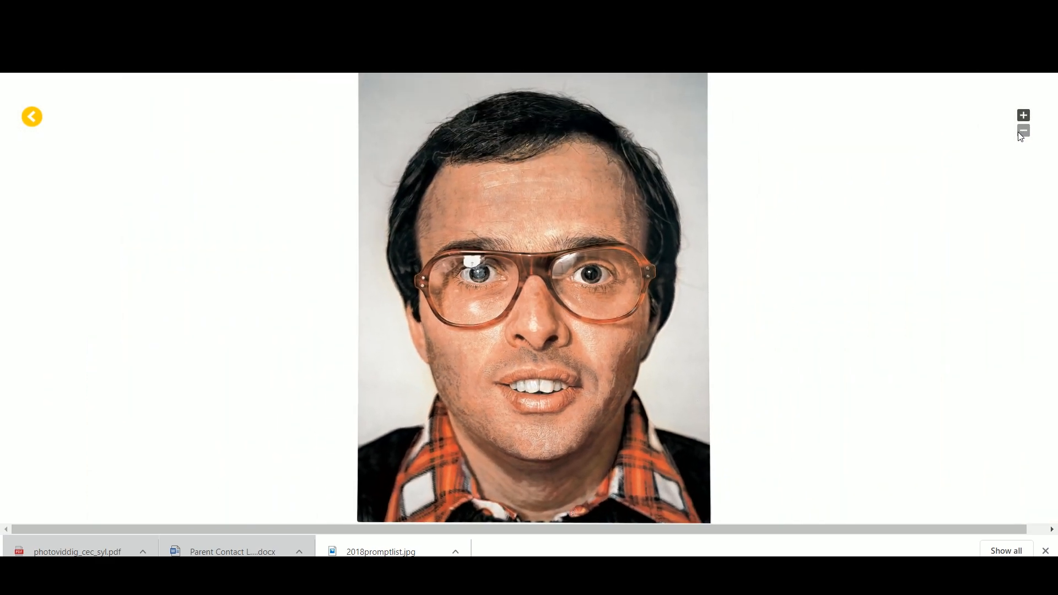
pyautogui.moveTo(991, 218)
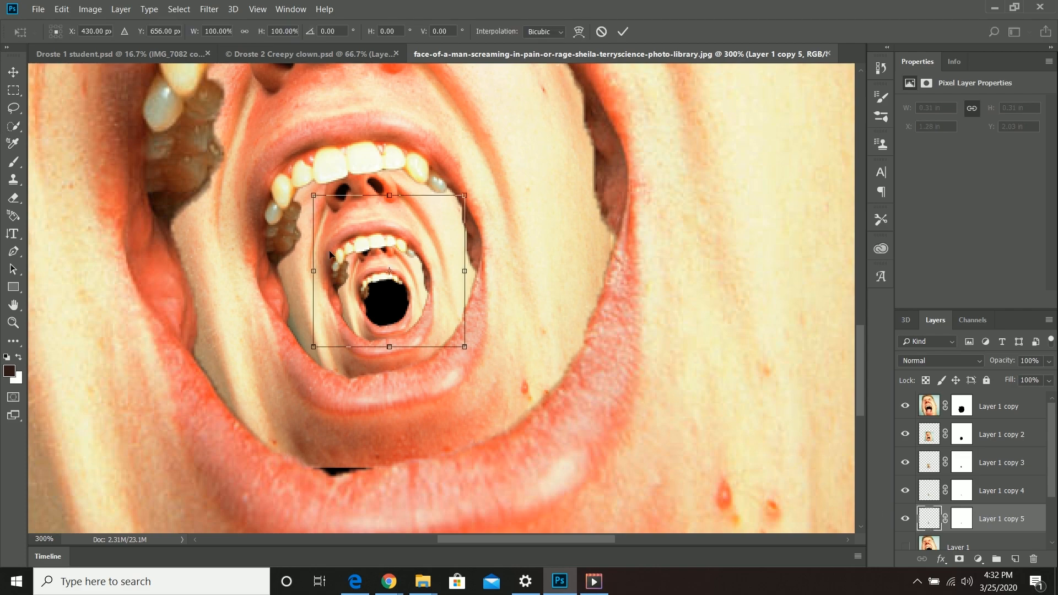
# Shrink the fifth and sixth face copies into the innermost part of the mouth spiral.
pyautogui.moveTo(464, 346); pyautogui.dragTo(426, 331)
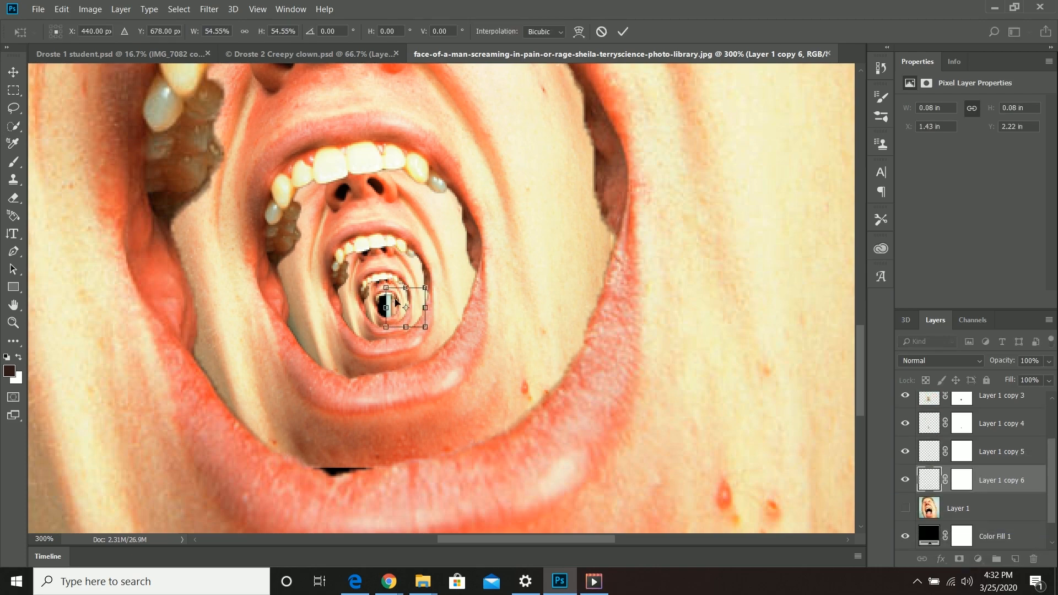
pyautogui.moveTo(405, 308); pyautogui.dragTo(391, 311)
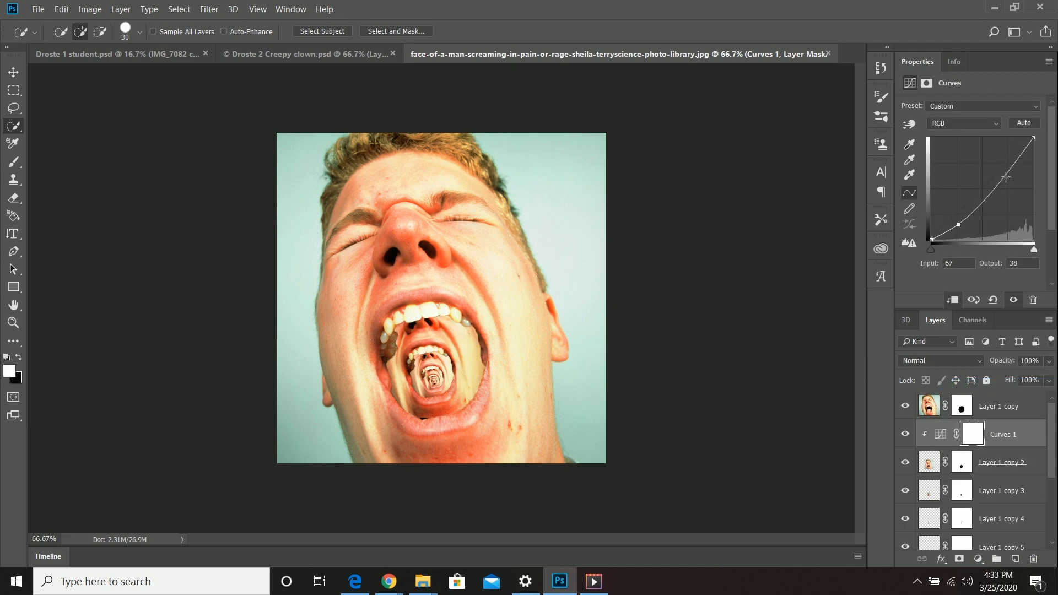
# Darken Layer 1 copy 3 with a pulled-down Curves 2 layer clipped to it.
pyautogui.click(1001, 490)
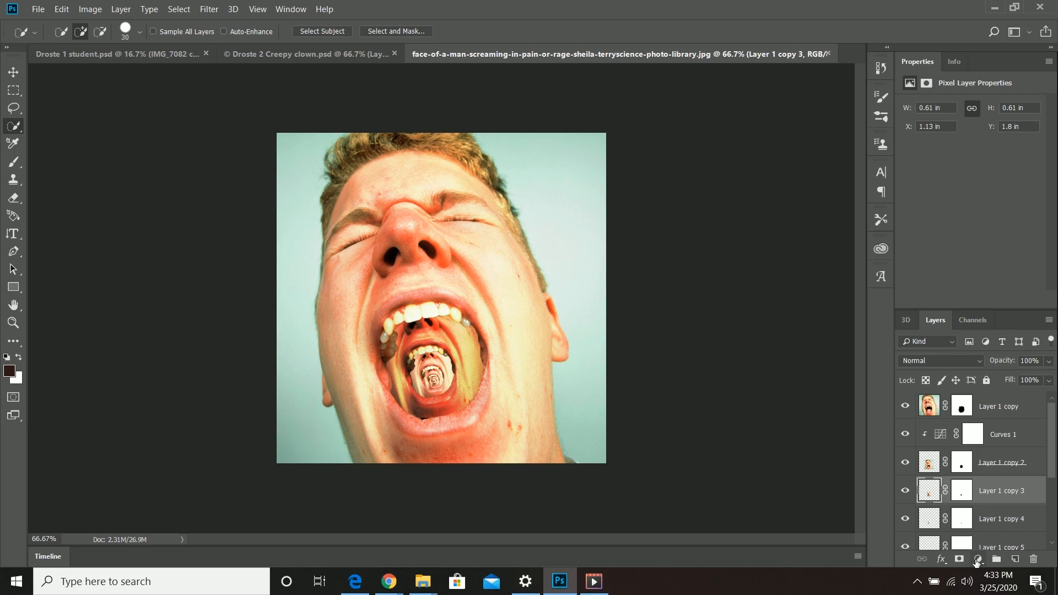
pyautogui.click(978, 559)
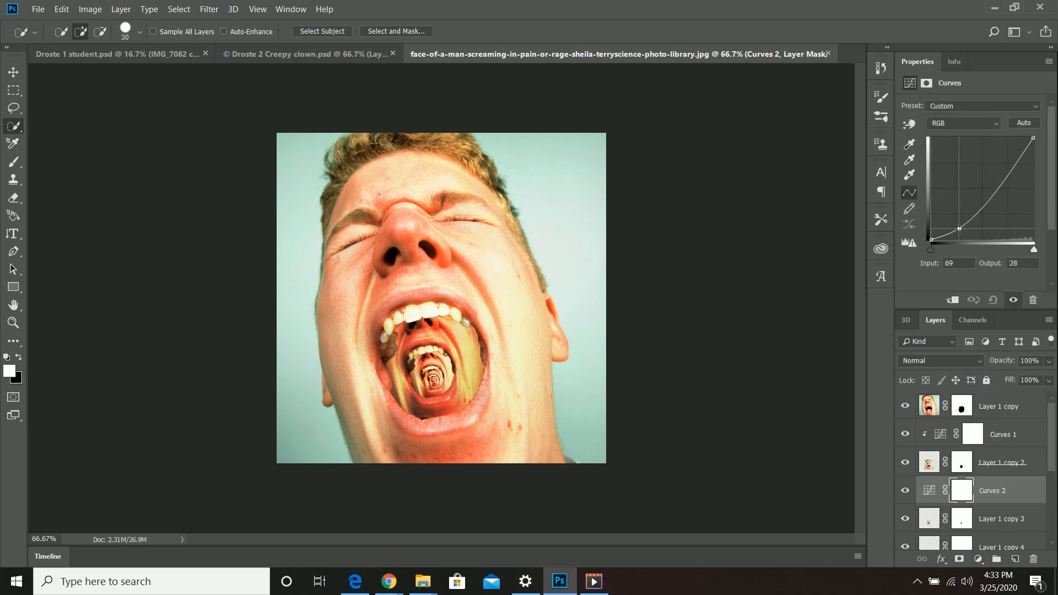
pyautogui.click(1003, 434)
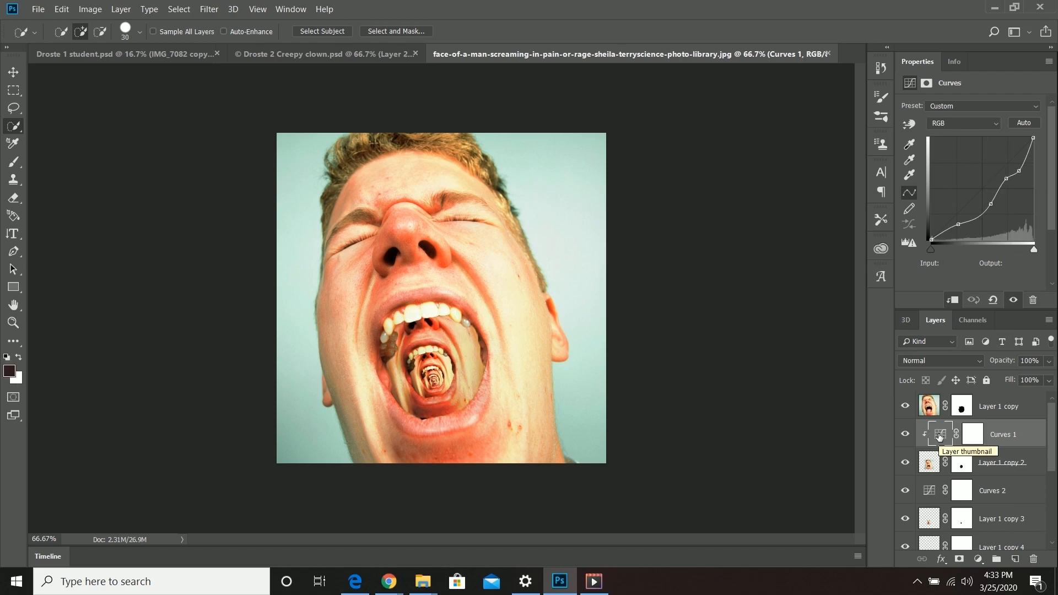
pyautogui.click(973, 490)
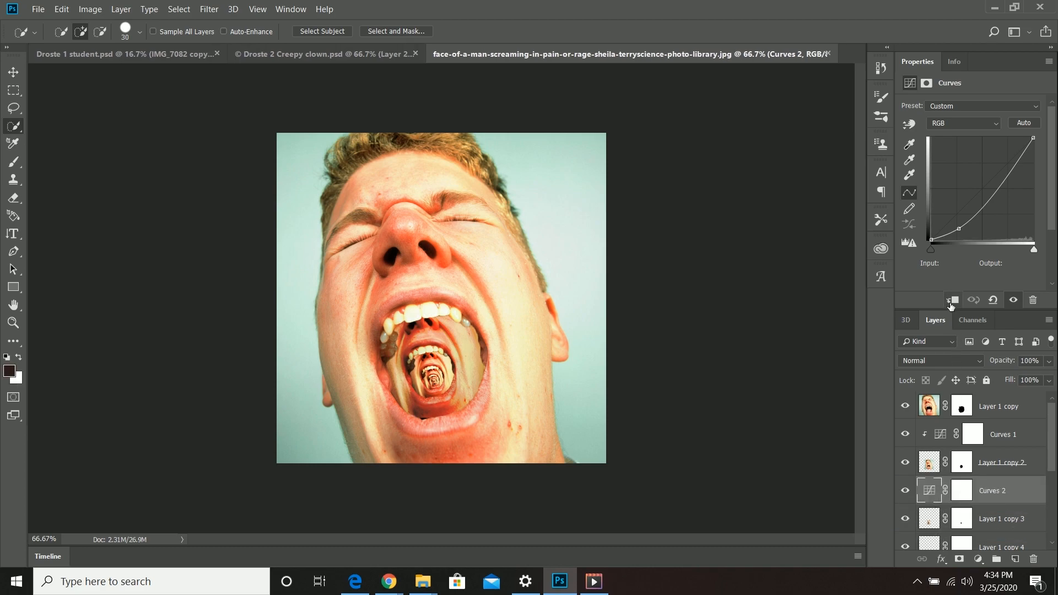
pyautogui.click(952, 299)
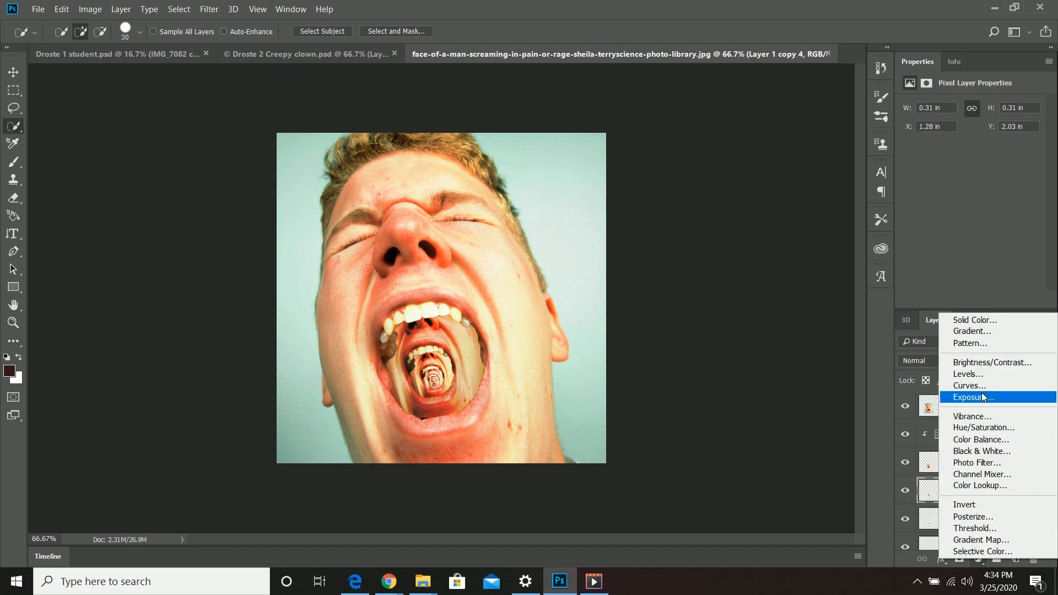
# Add Curves 3 and 4 darkening layers clipped to the deeper face copies.
pyautogui.click(967, 374)
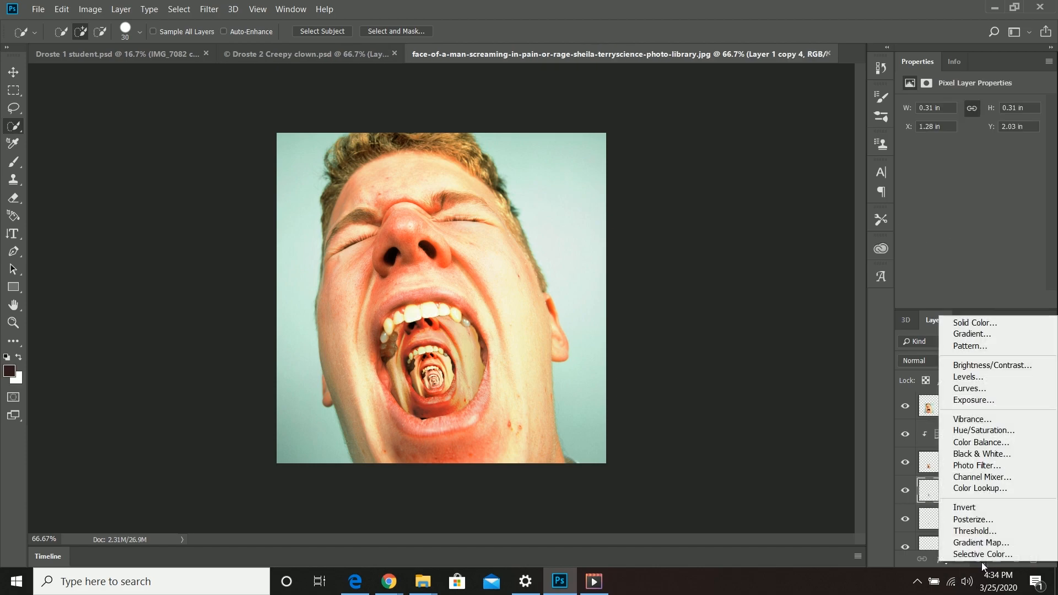
pyautogui.click(969, 388)
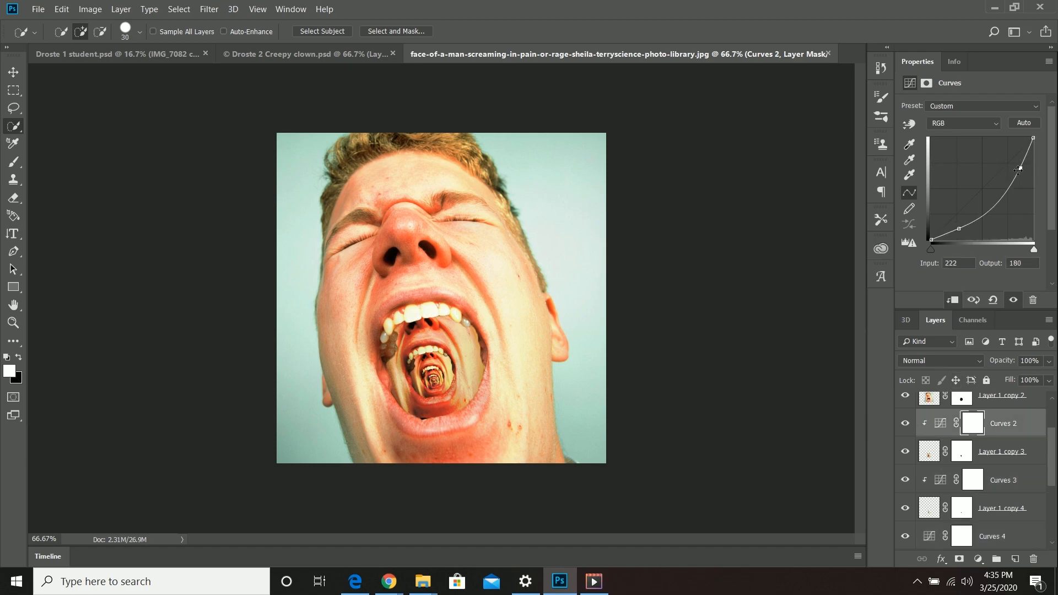
pyautogui.click(978, 560)
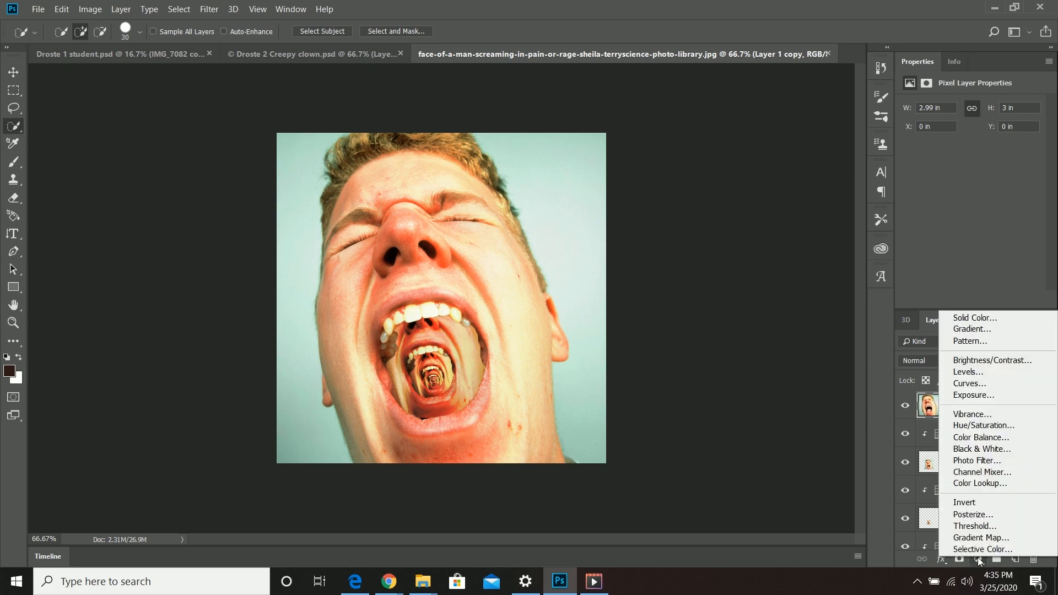
# Add a contrast-boosting Curves 5 layer clipped to the top face copy.
pyautogui.click(966, 371)
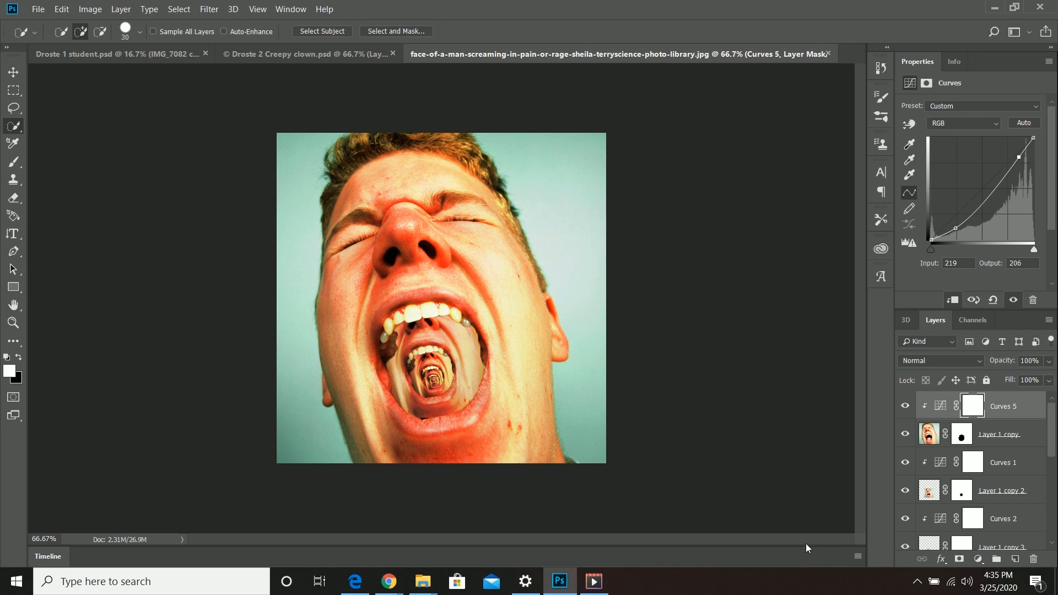
pyautogui.moveTo(770, 370)
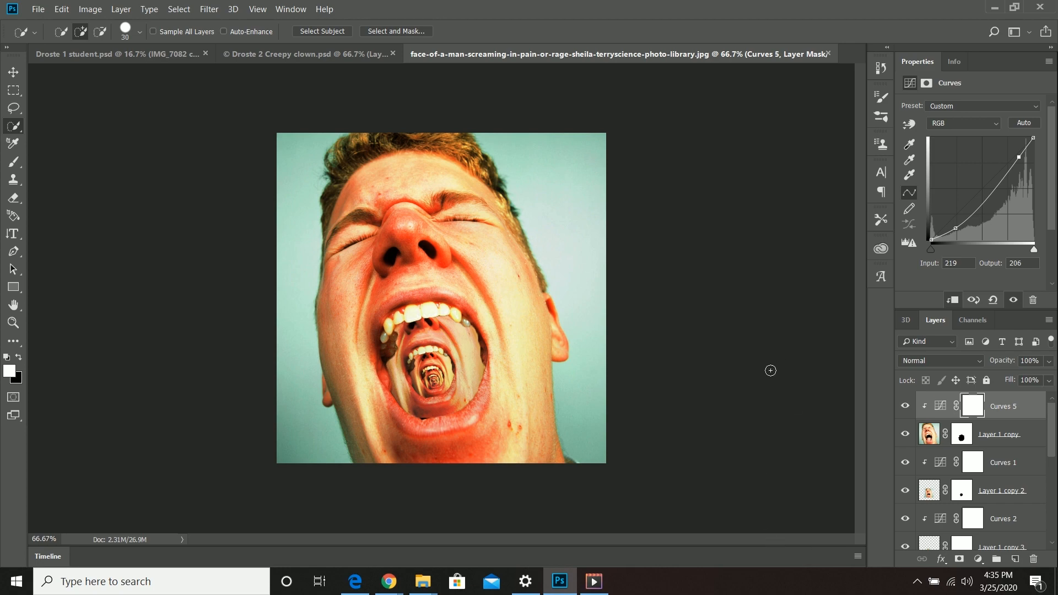